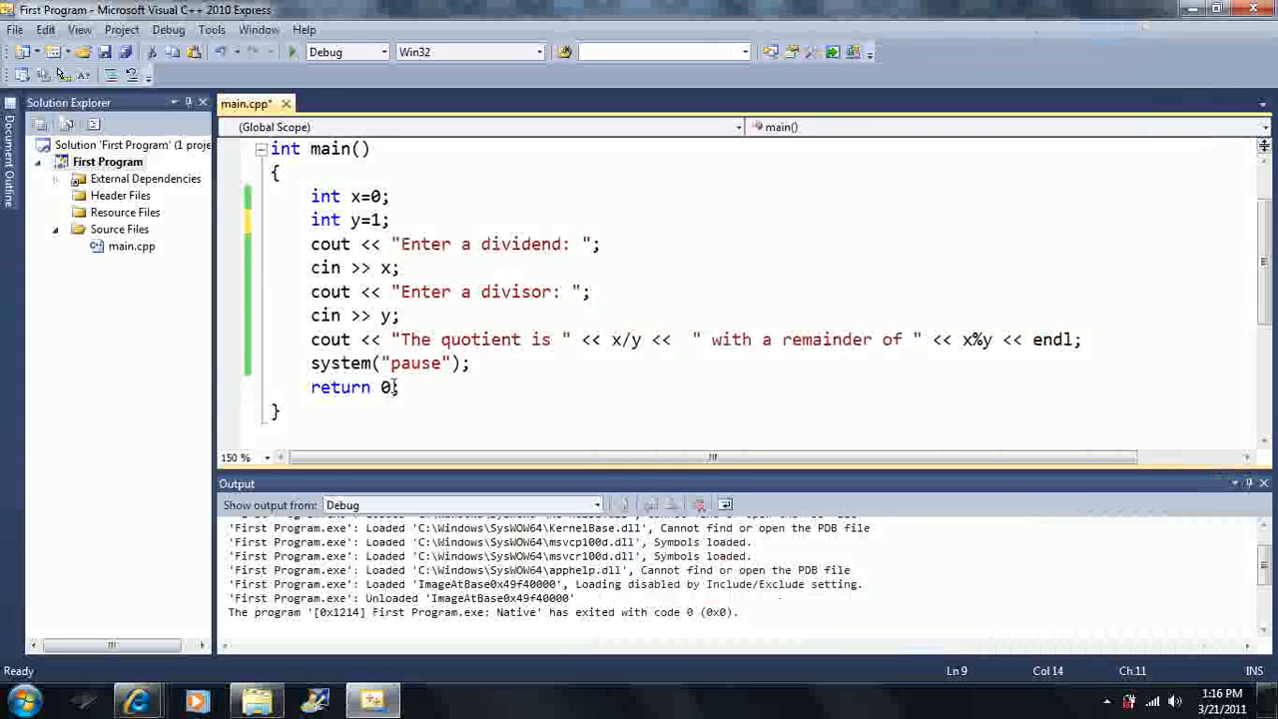
Delete the lines after int x=0; down to the quotient output, then select the int keyword
left_click(467, 363)
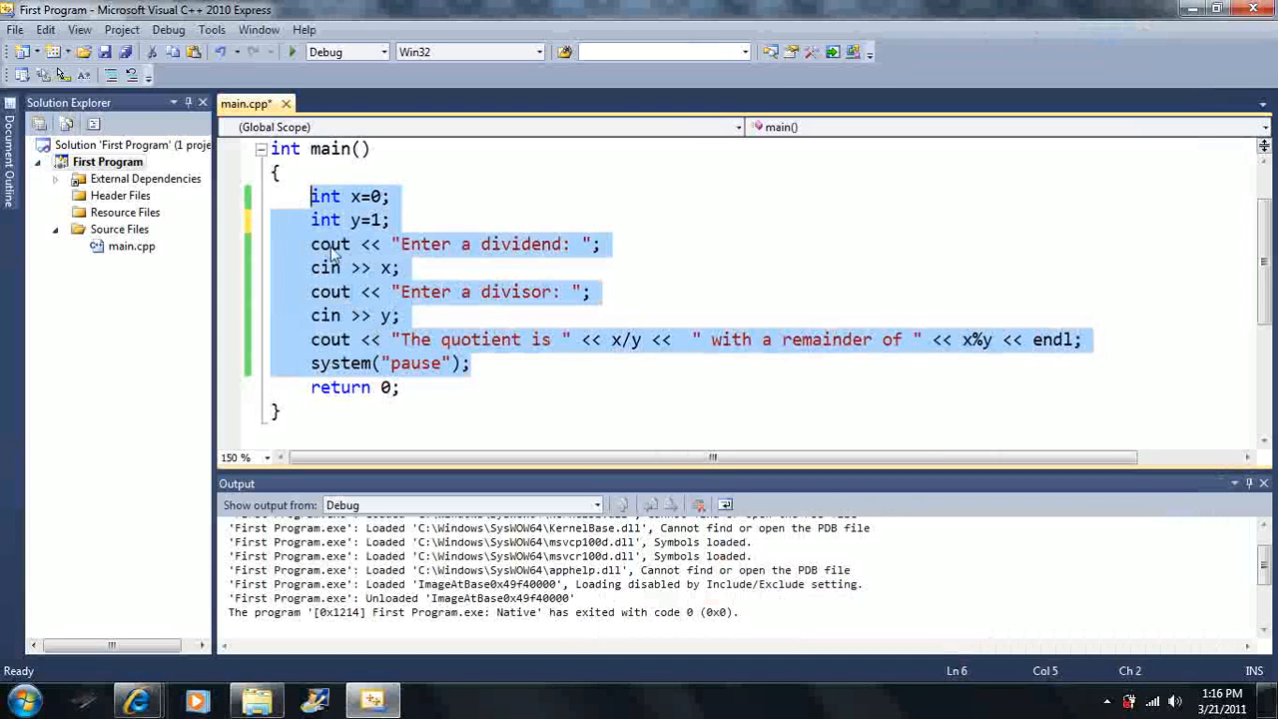
left_click(329, 243)
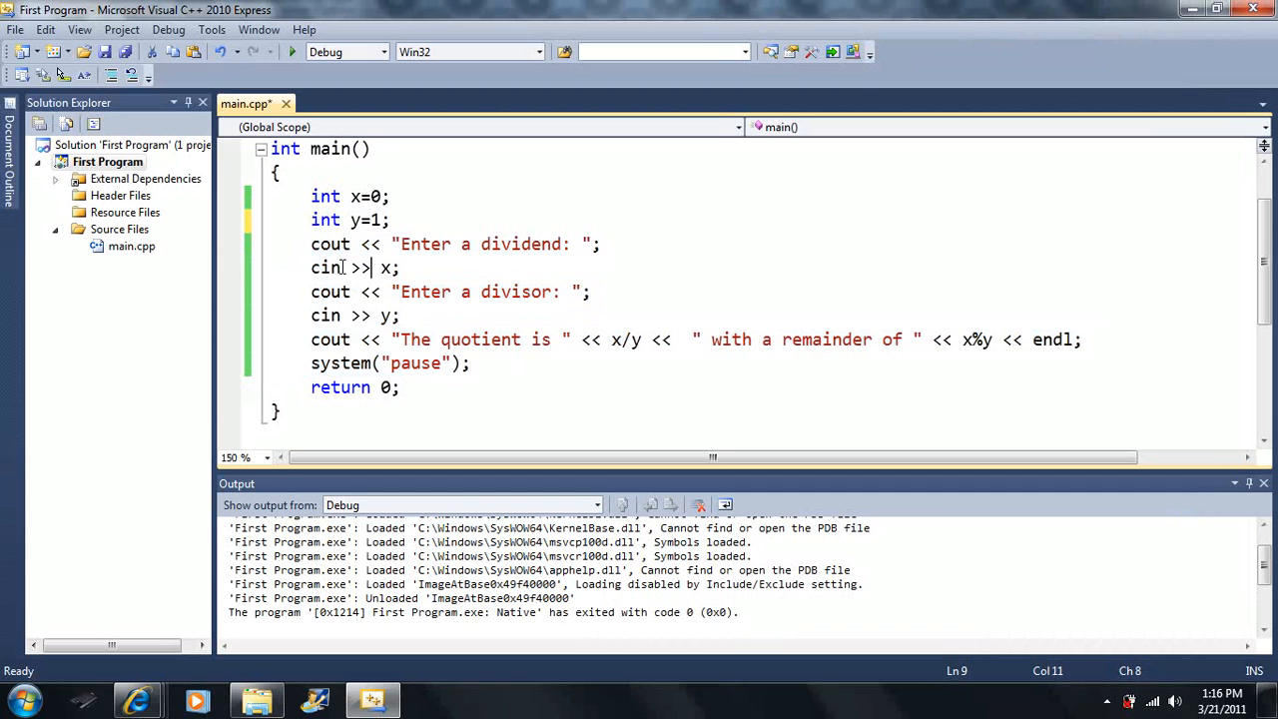
left_click_drag(339, 267, 429, 363)
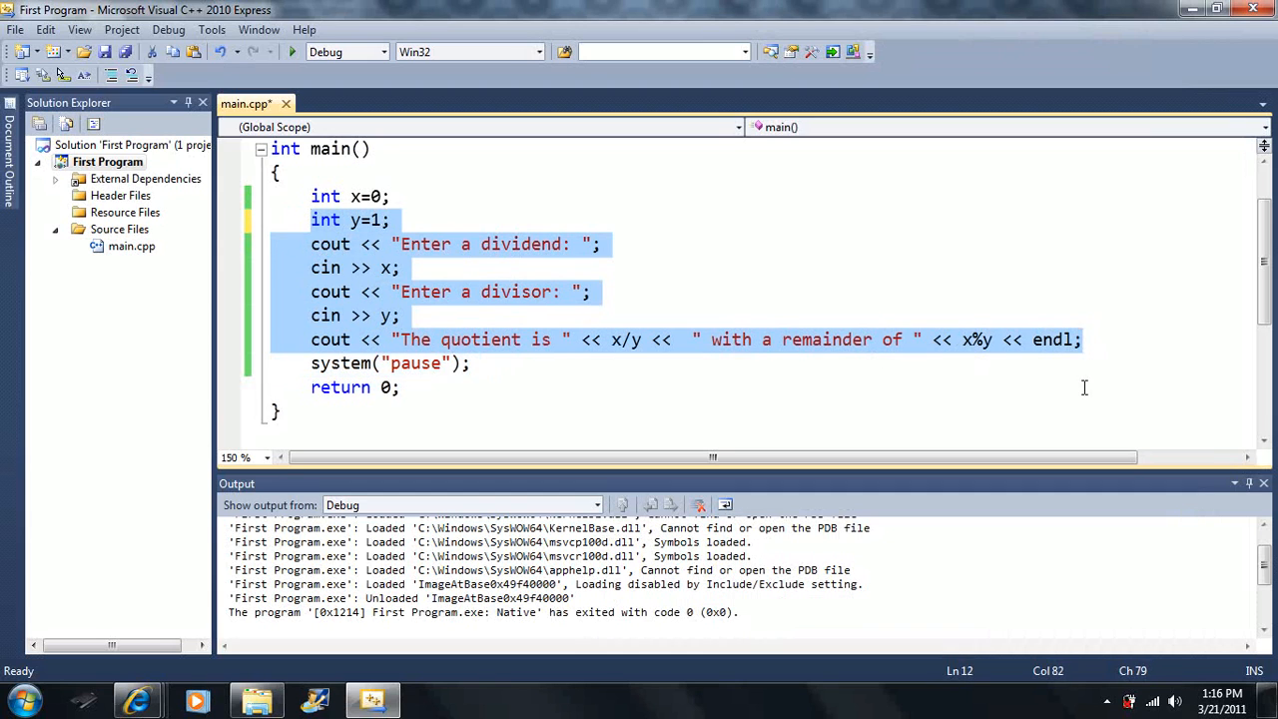
key("Delete")
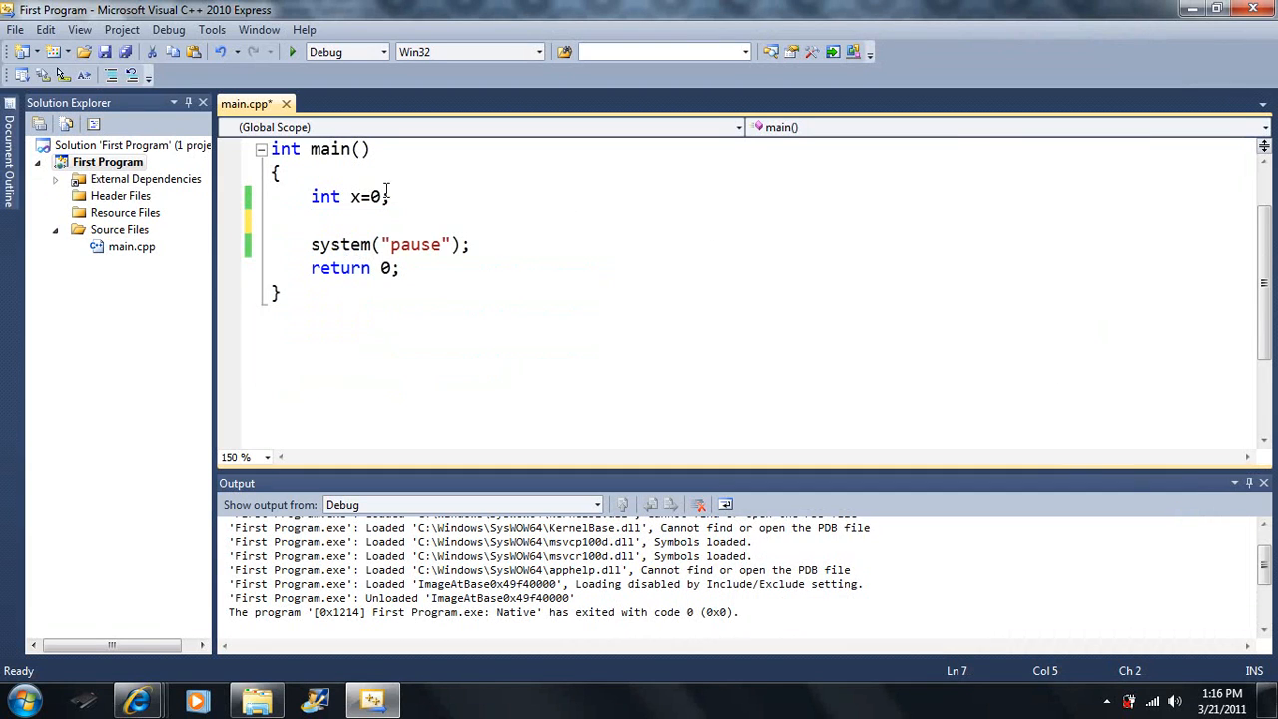
left_click_drag(387, 196, 311, 195)
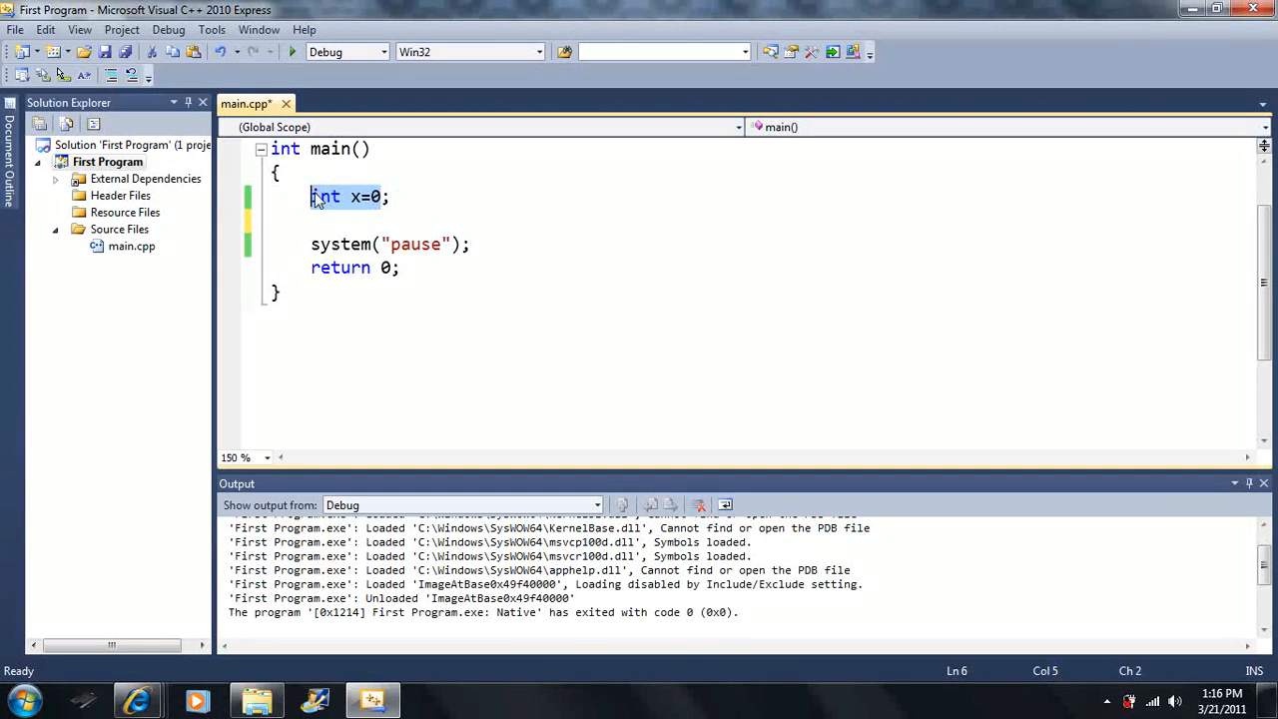
Overwrite the declaration with char character = 't'; including the single quotes around t
type("char;")
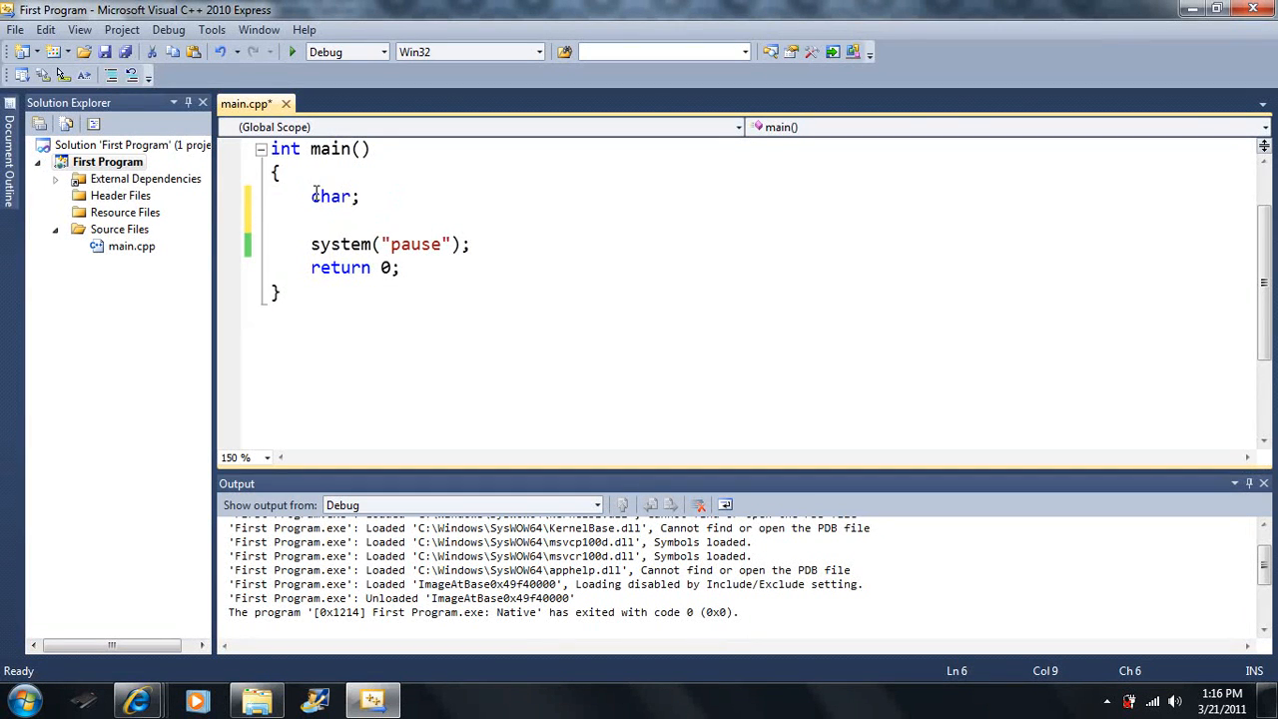
type("\" \"")
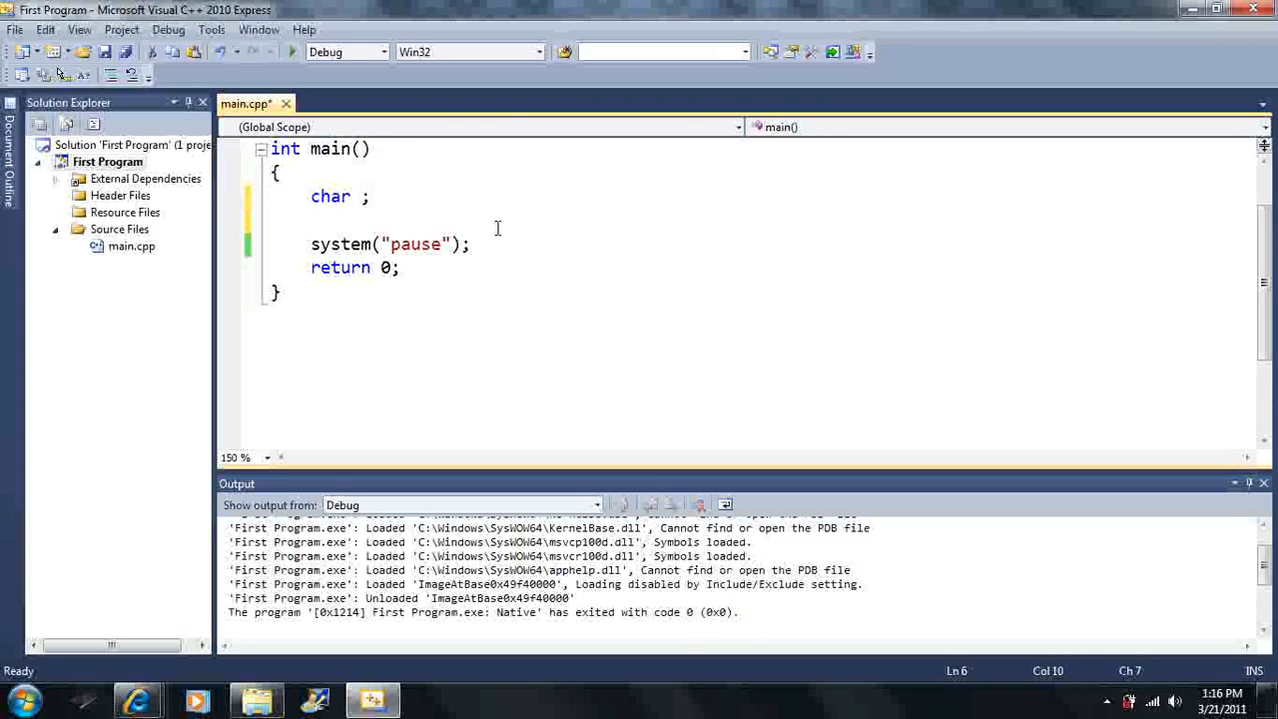
type("characte")
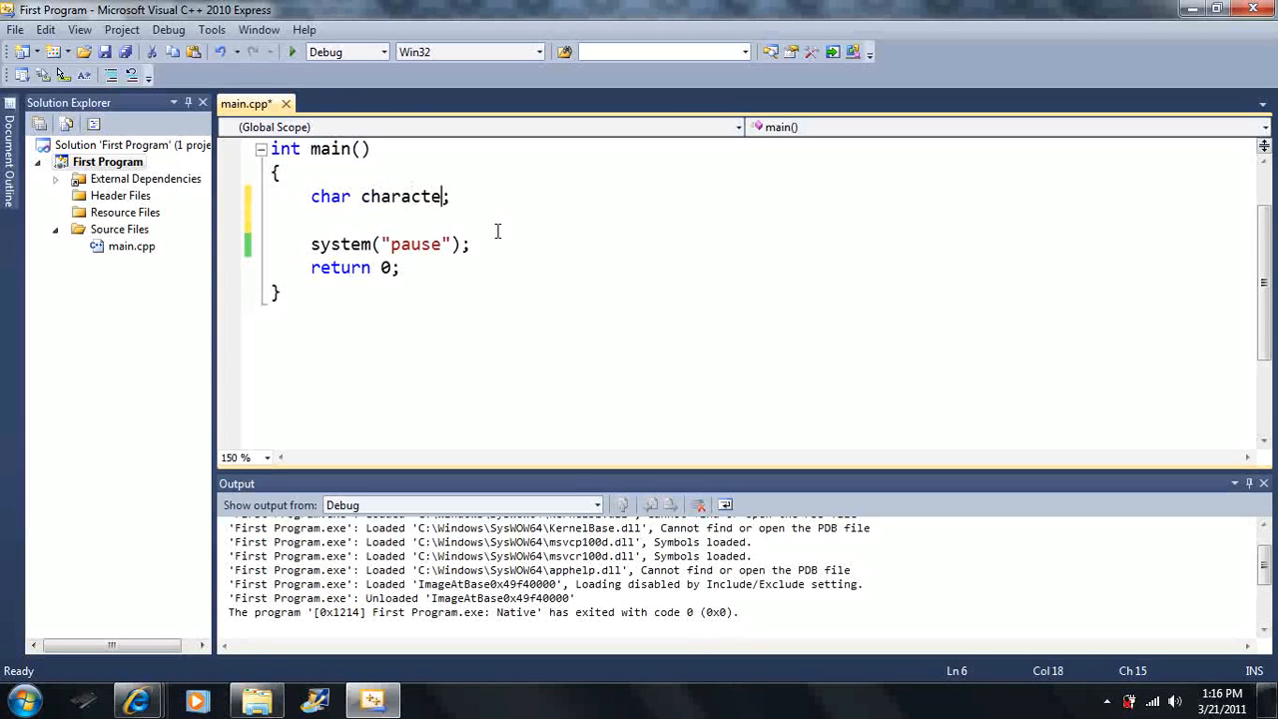
type("r;")
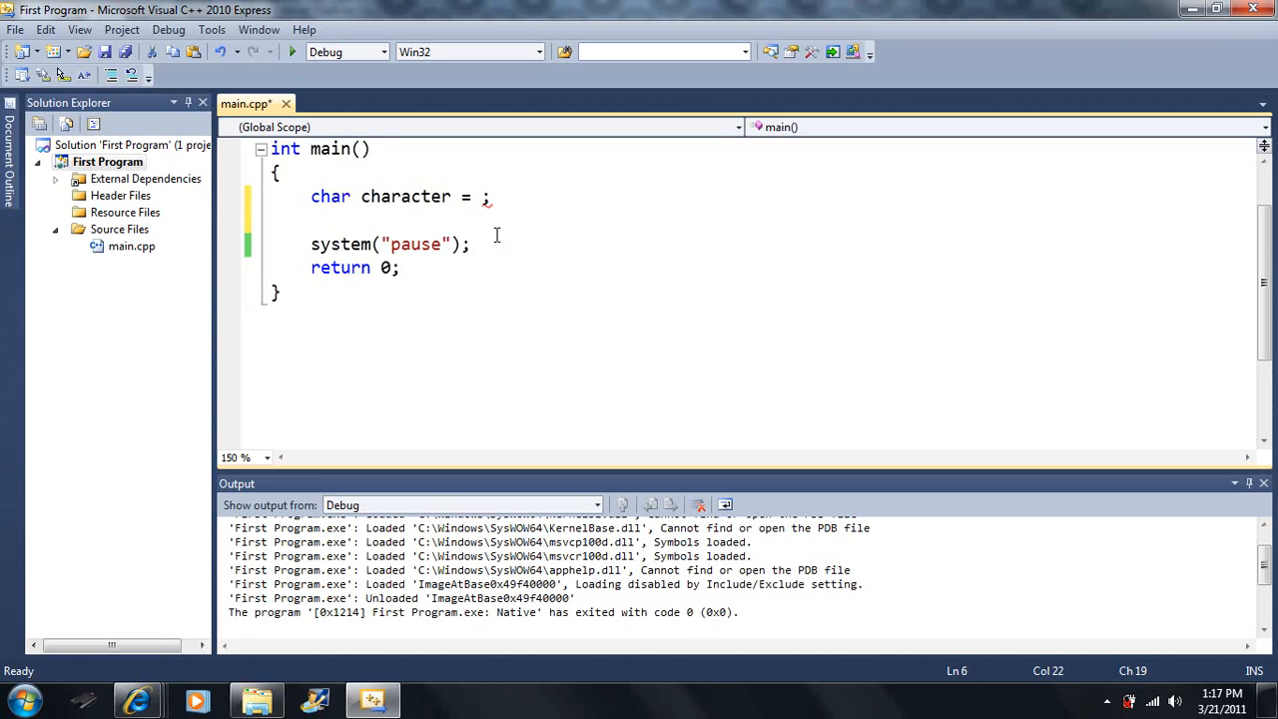
type("t")
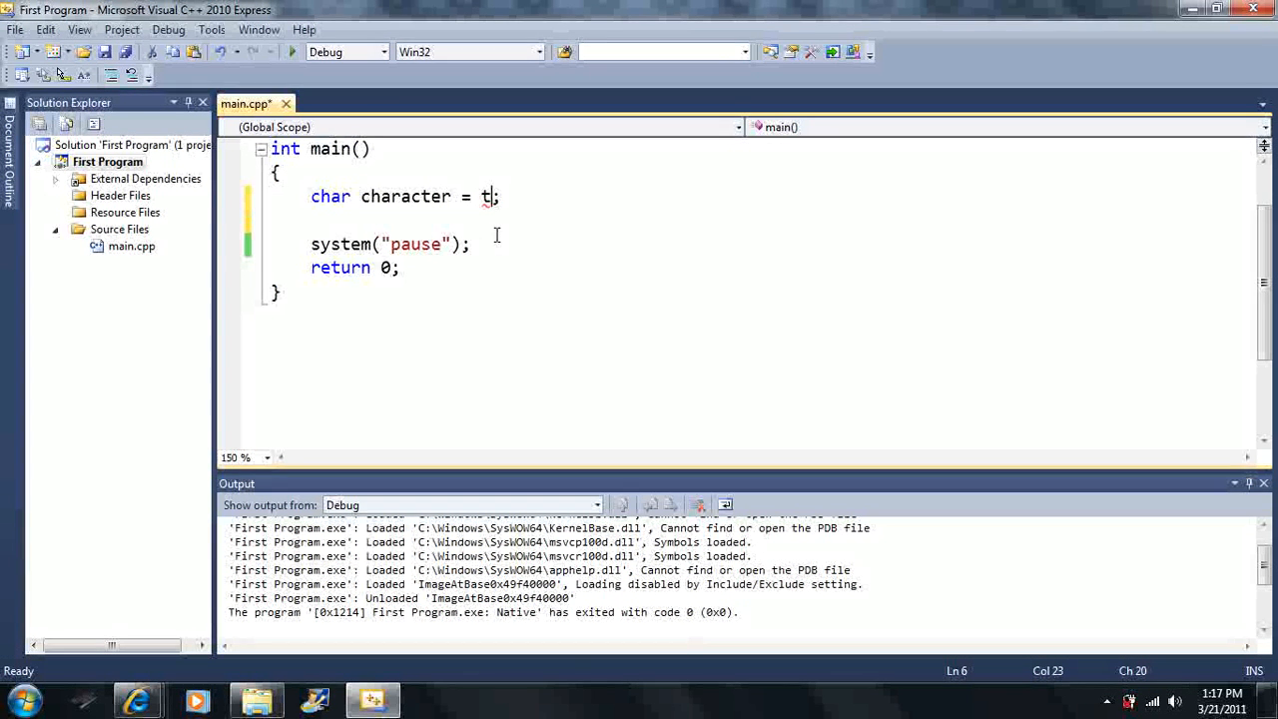
key("Backspace")
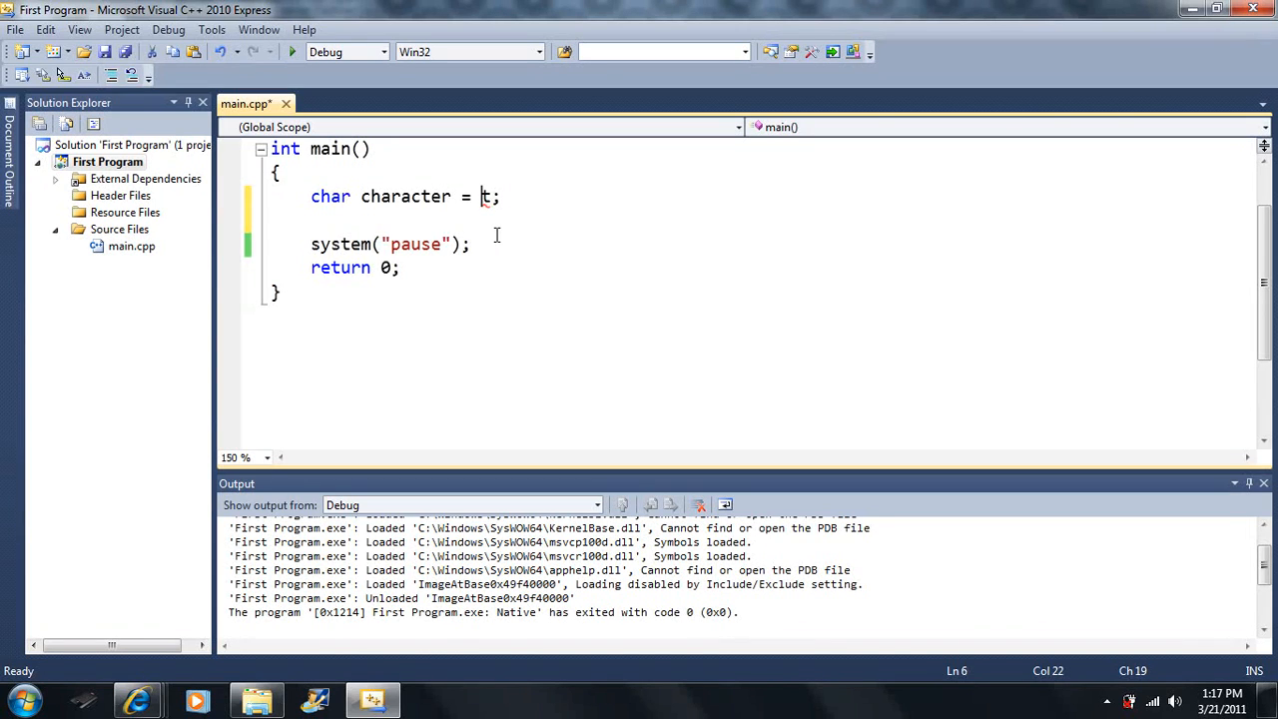
mouse_move(447, 175)
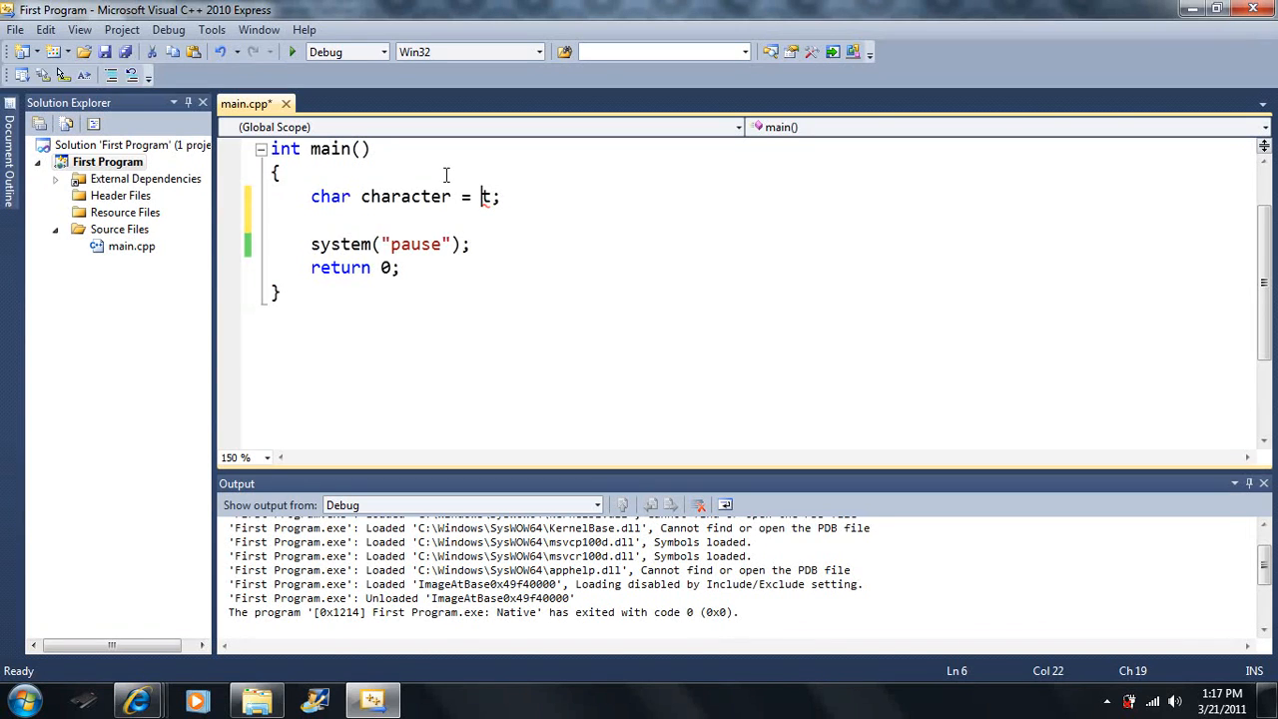
mouse_move(483, 195)
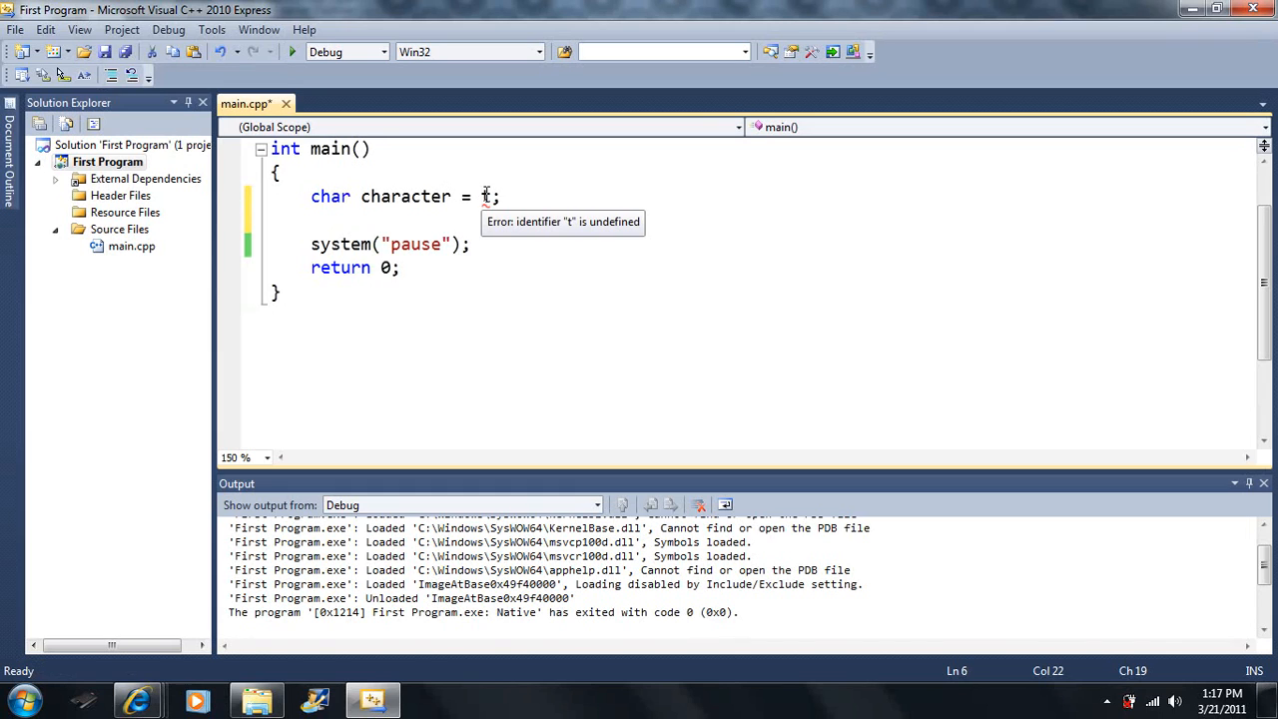
type("t")
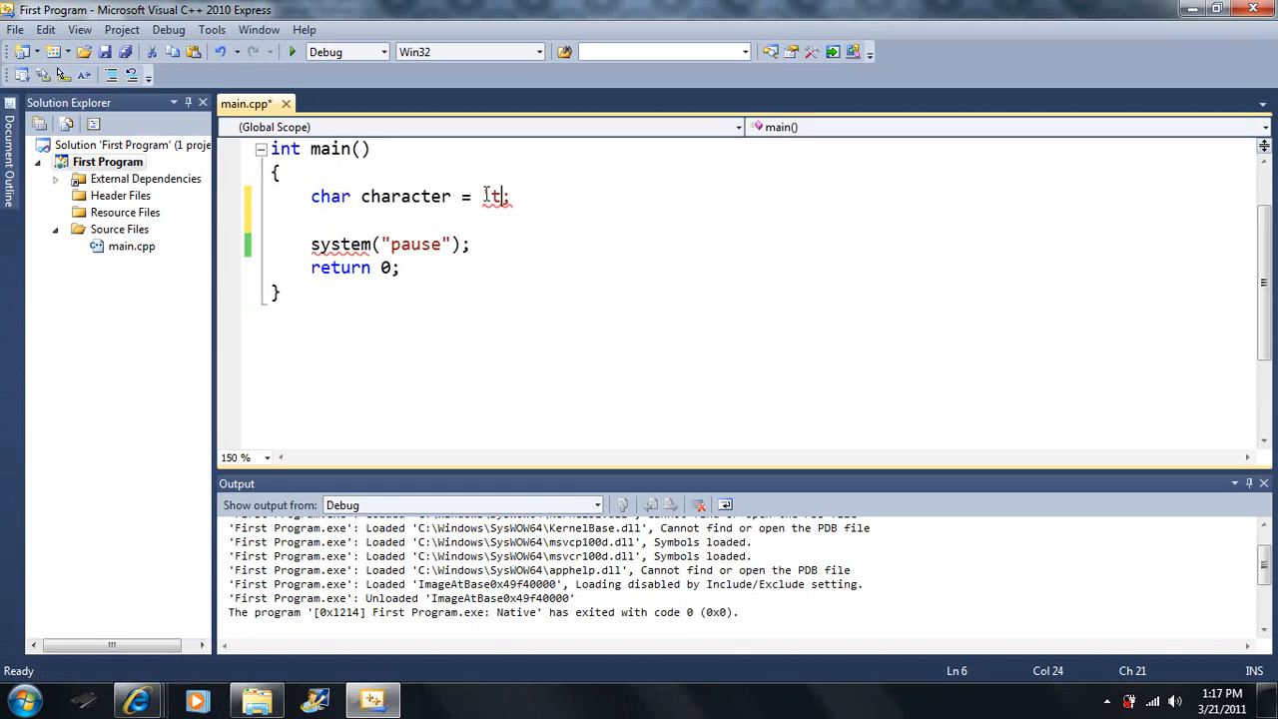
type("'")
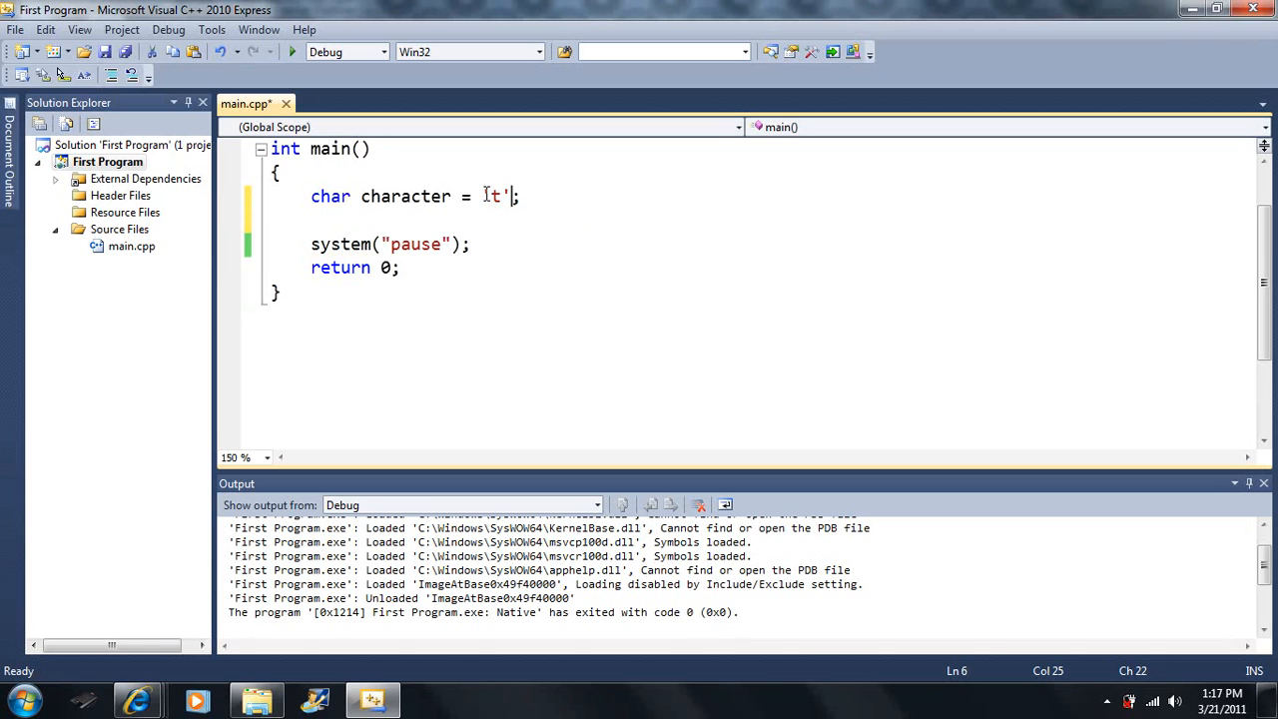
type("'")
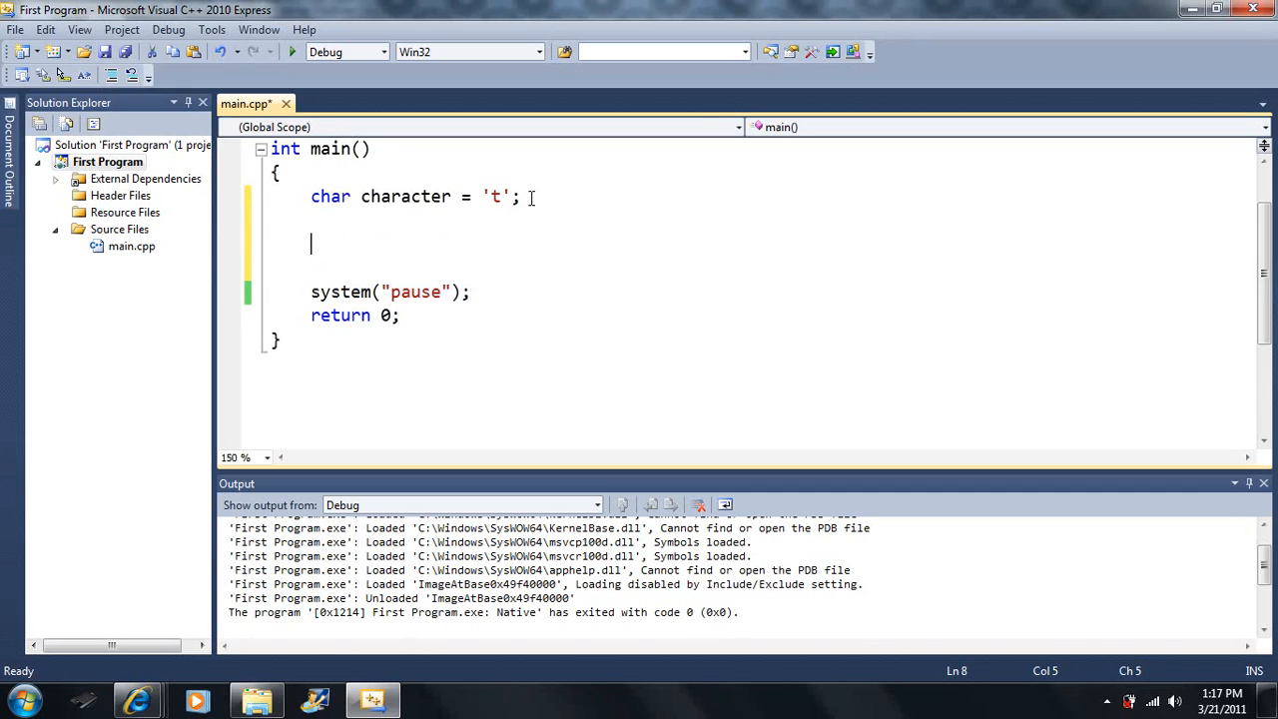
Add cout << character; below the char declaration and save main.cpp
type("ch")
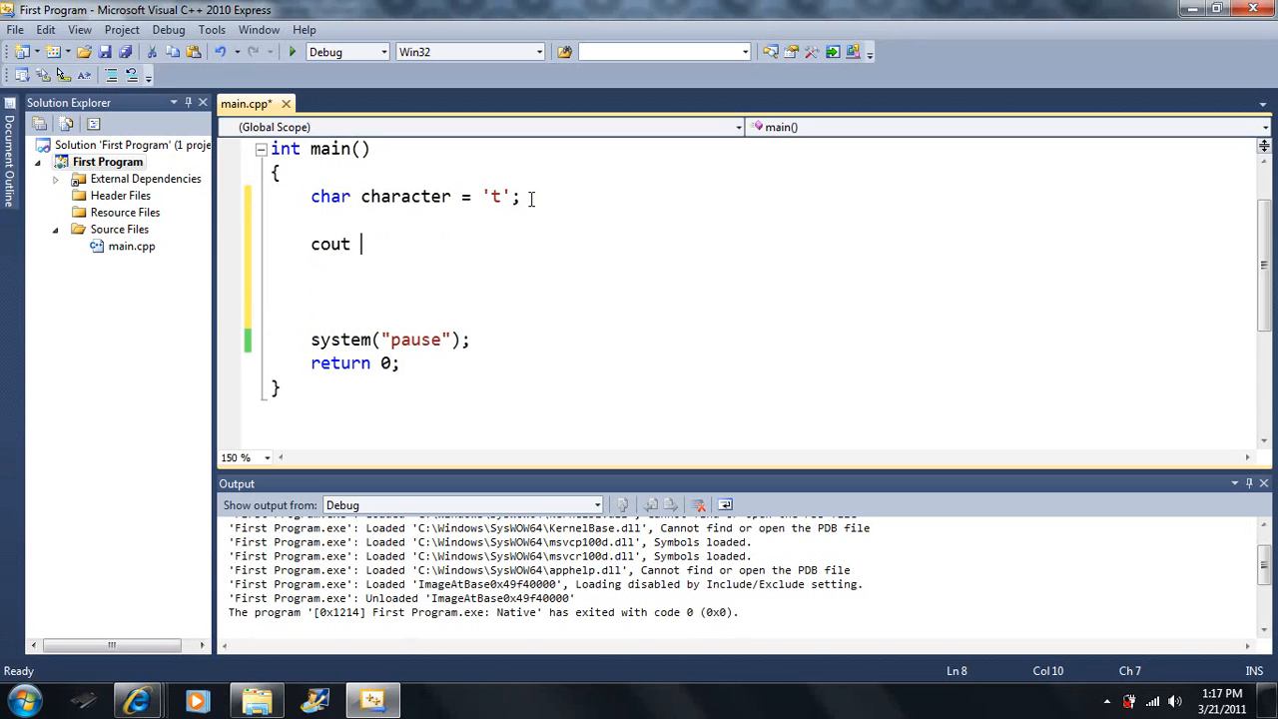
type("<< charact")
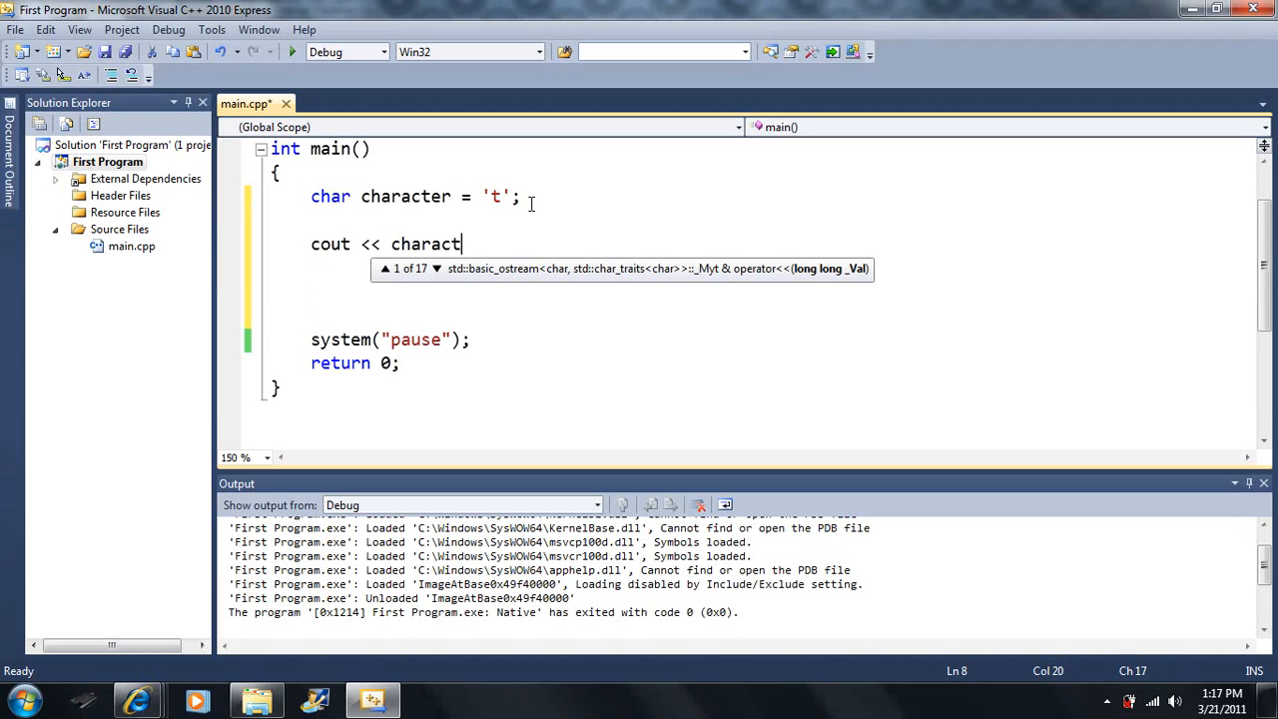
type("er;")
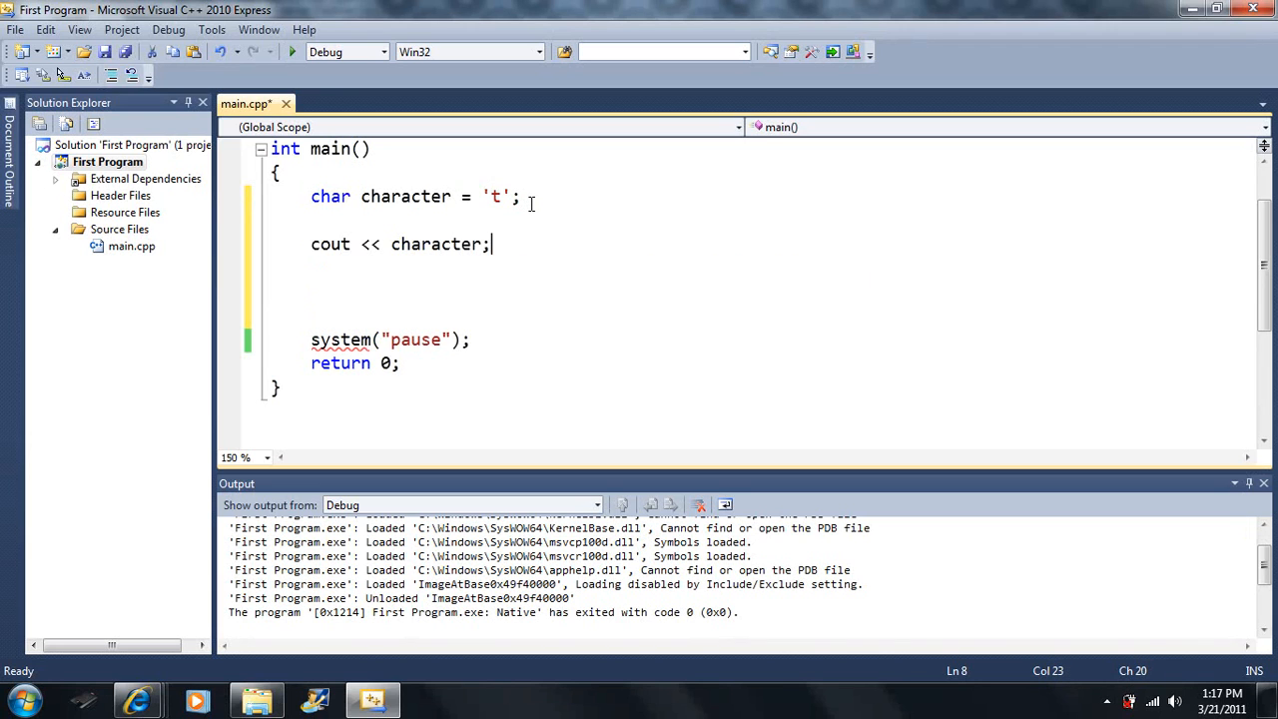
left_click(291, 52)
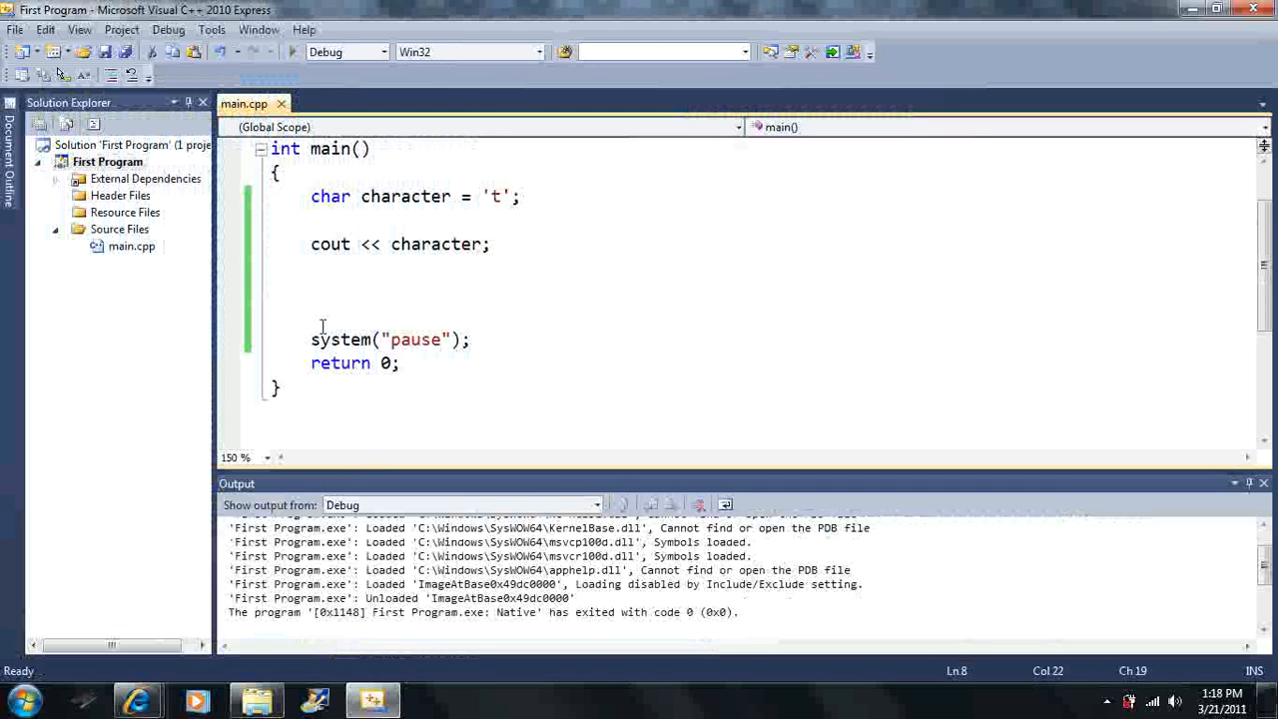
Add cout << endl; before system("pause") and change the char literal to 'y'
type("cout << endl;")
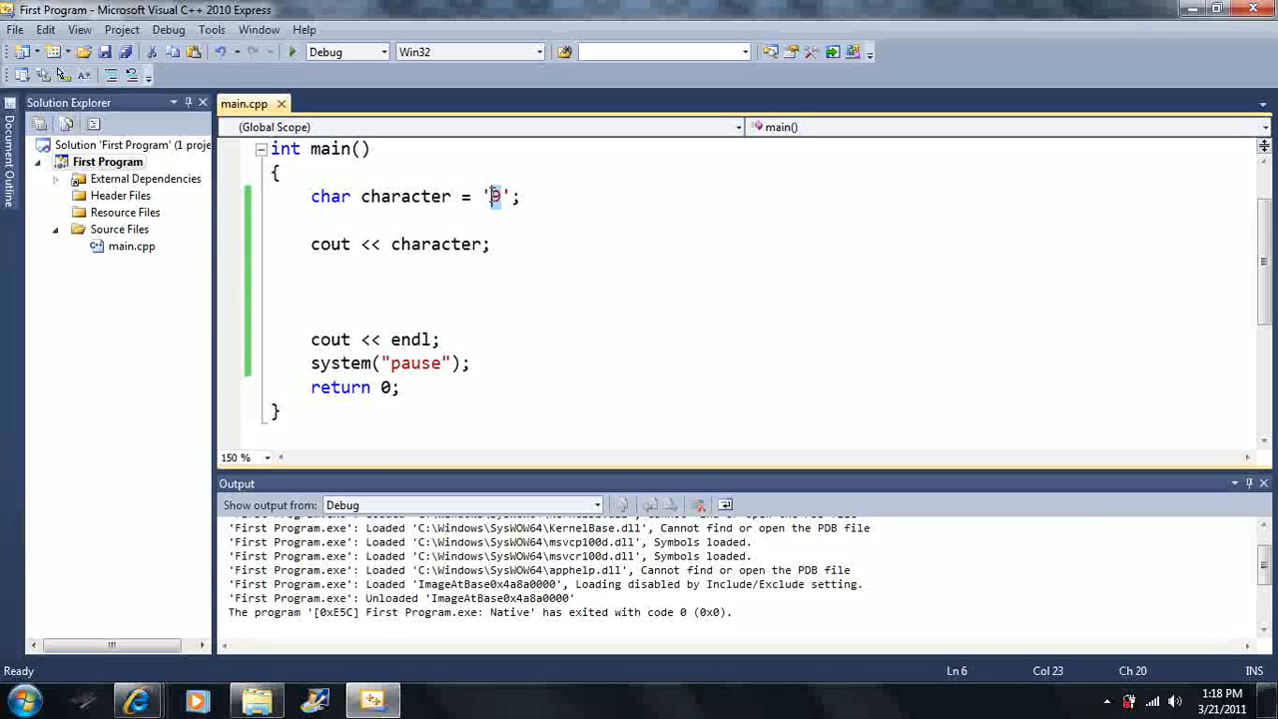
type("$")
type("y")
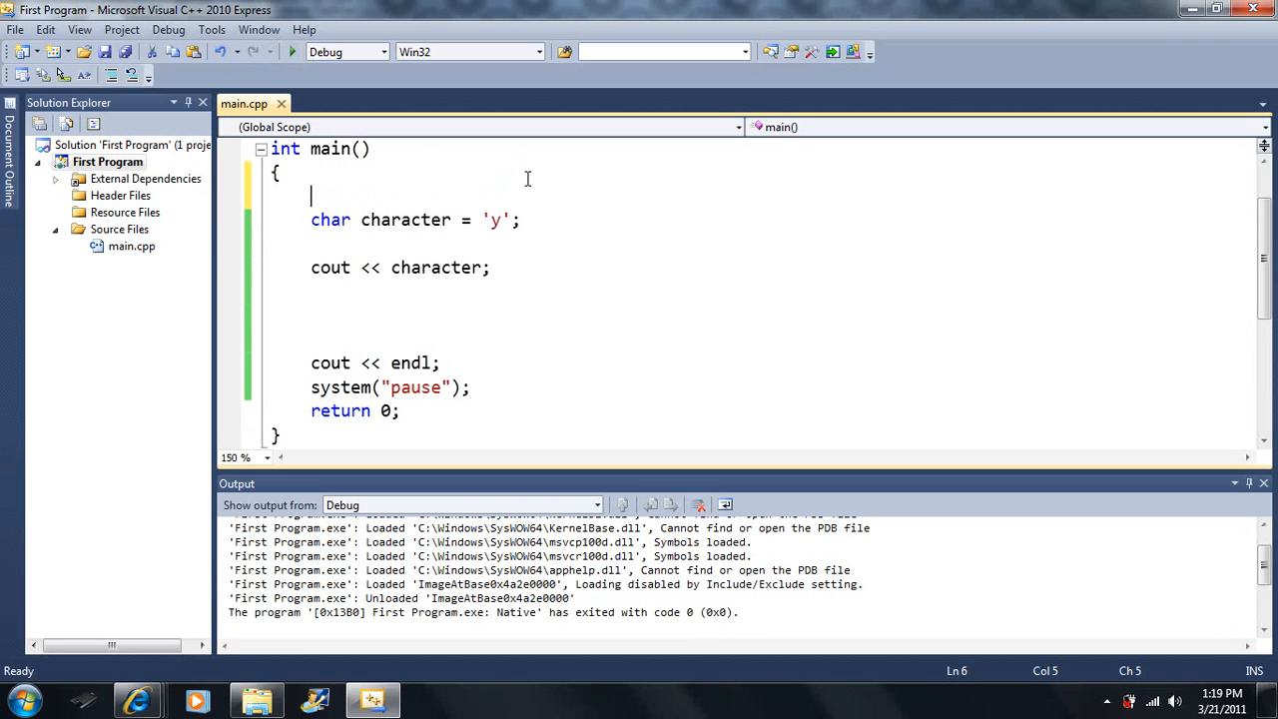
Declare int x=35; and float y=2.718; above the char character line
type("int")
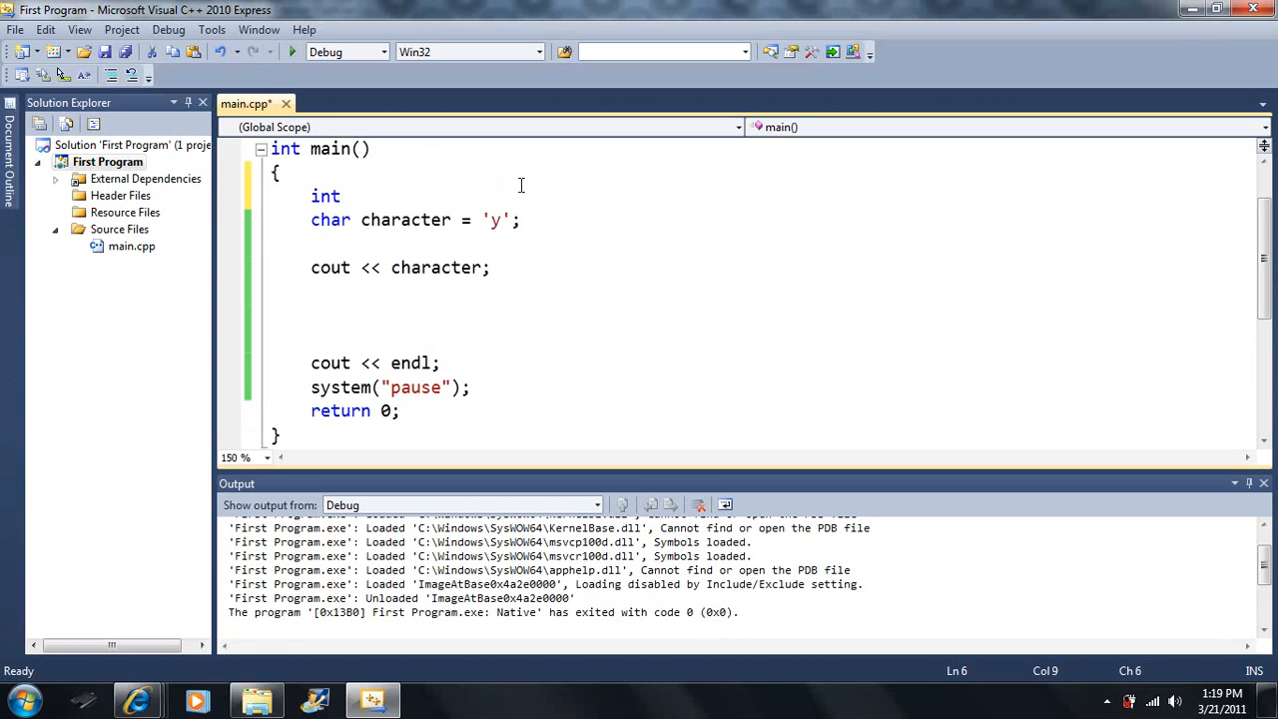
type("x=")
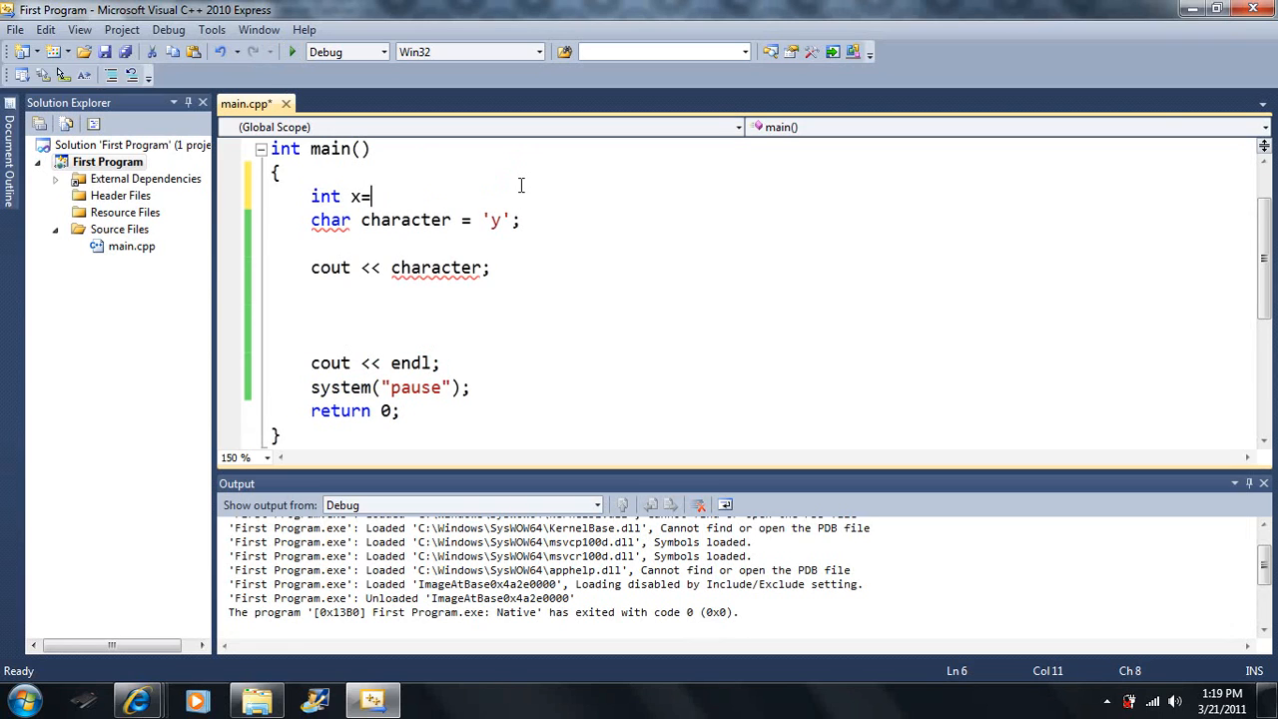
type("35")
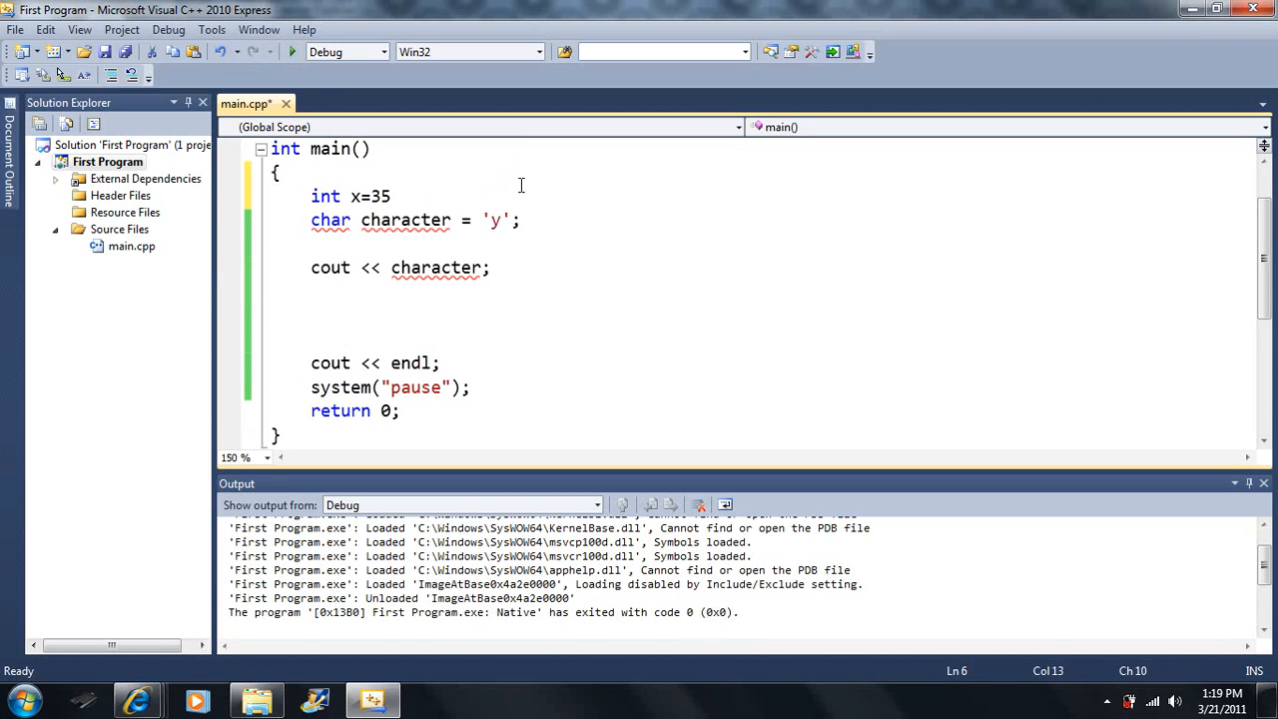
type("f")
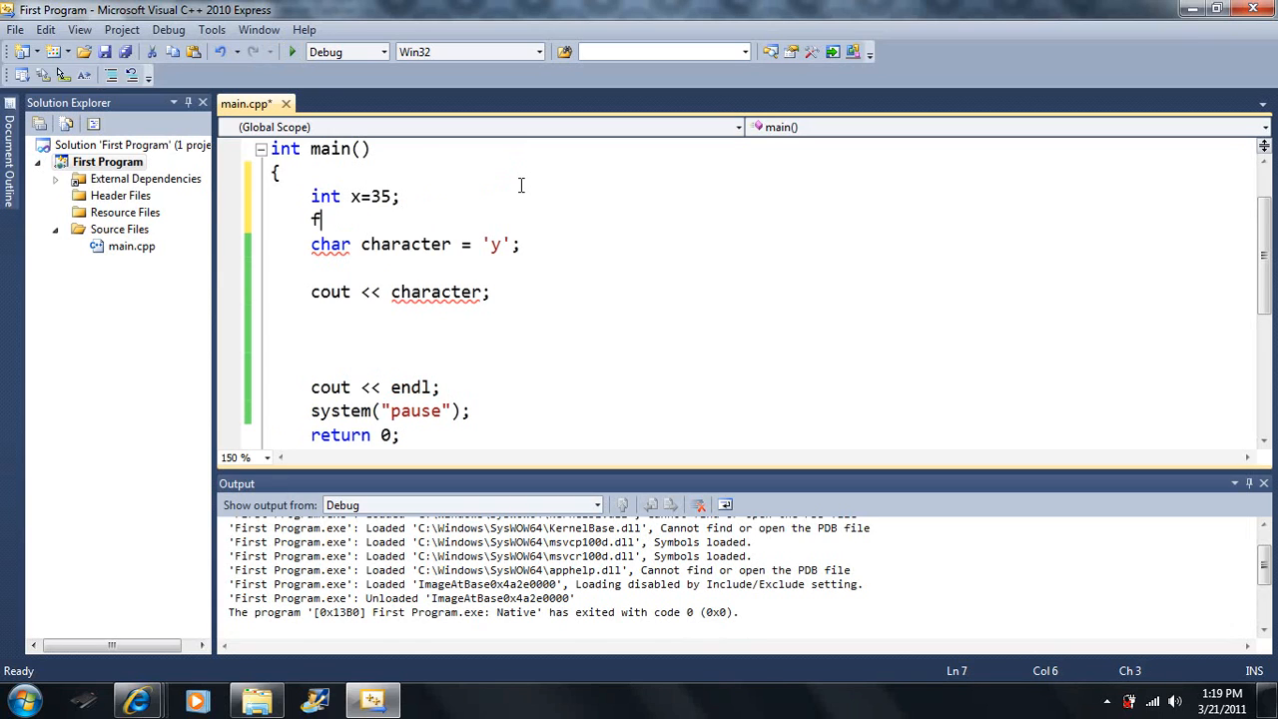
type("loat")
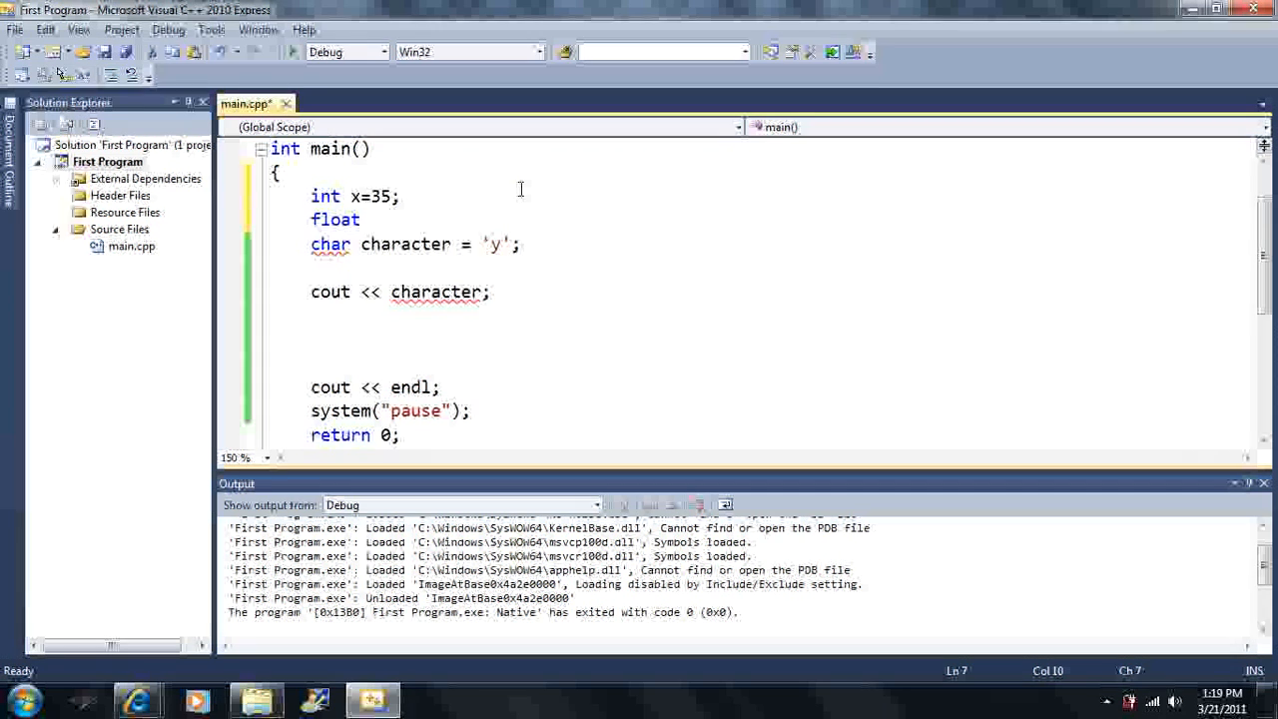
type("y")
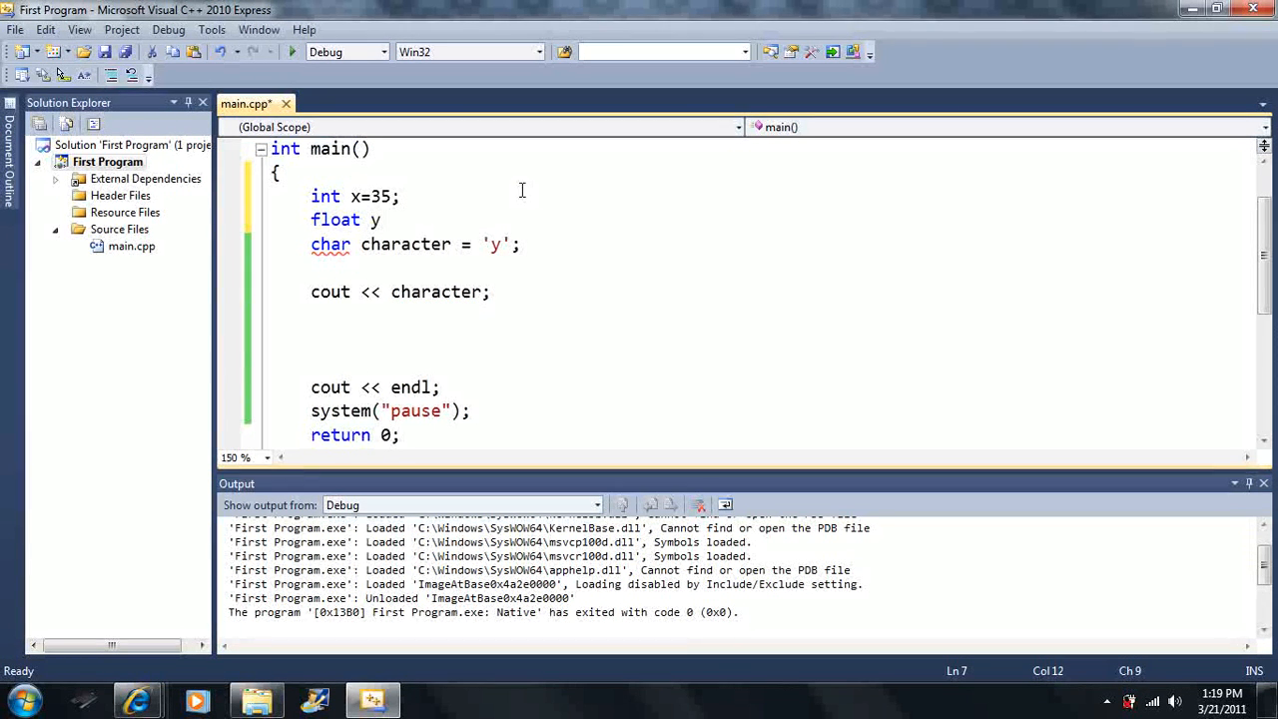
type("=2")
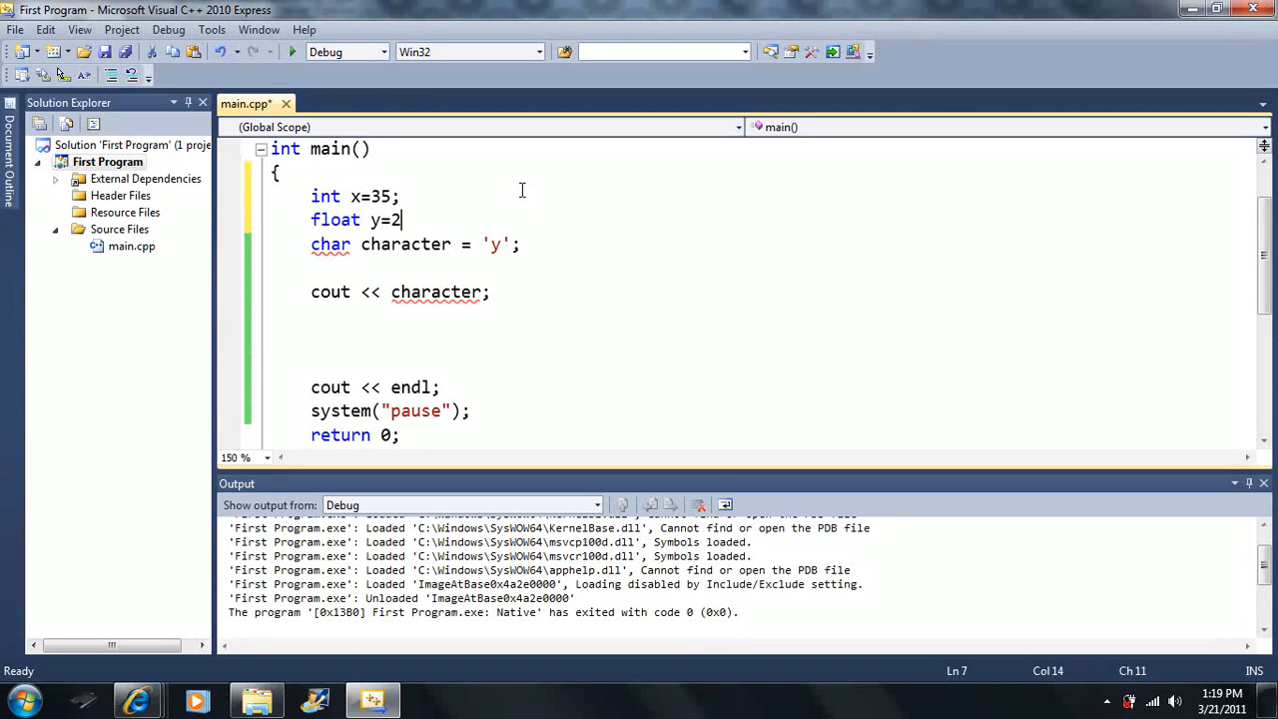
type(".718")
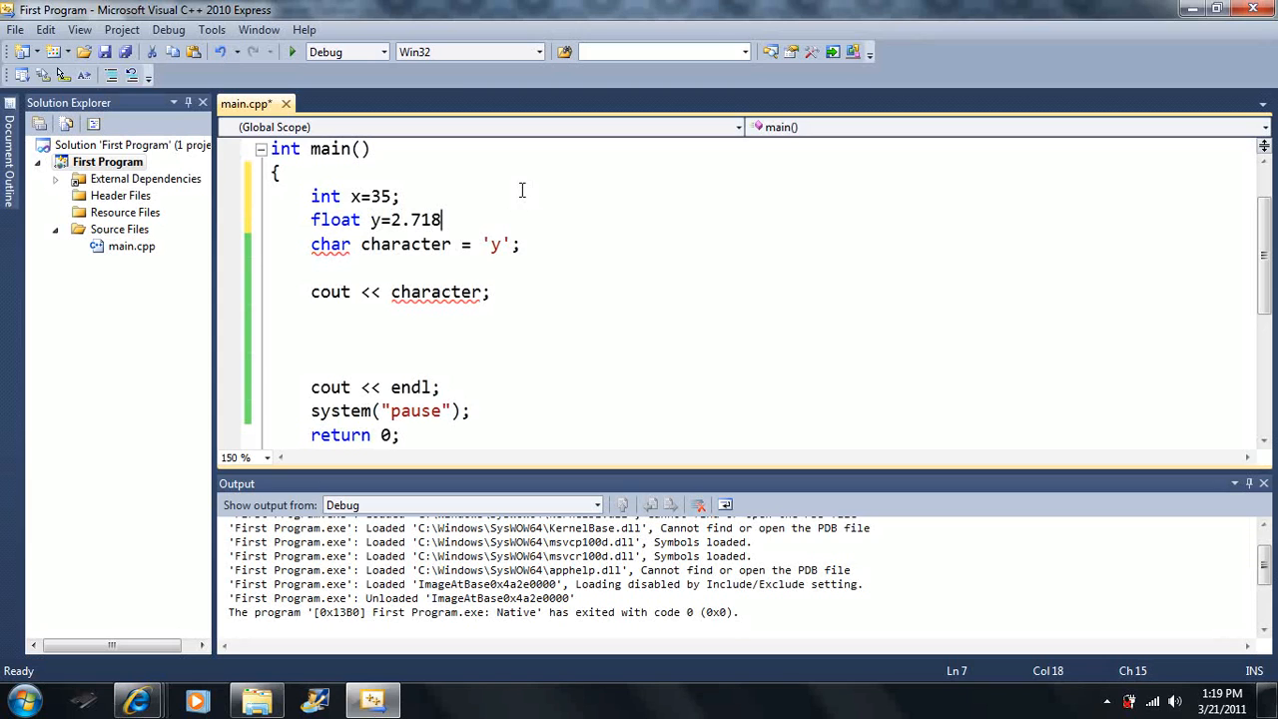
type(";")
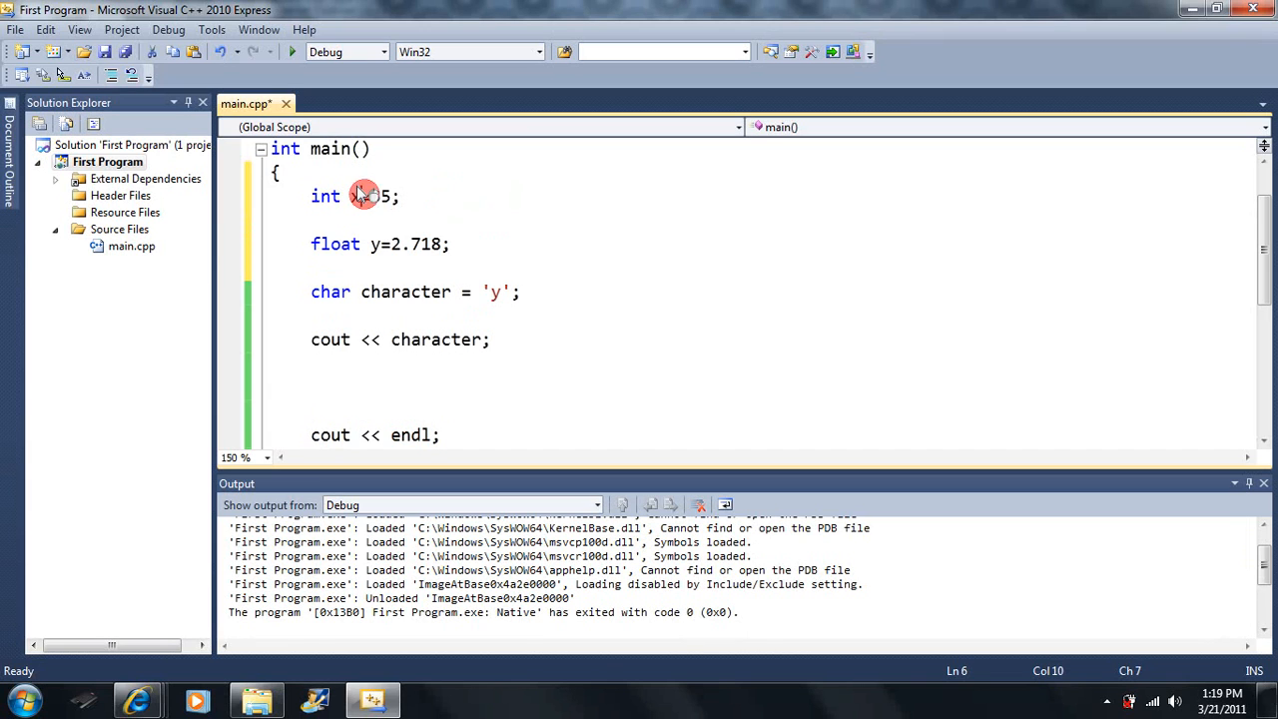
Retype x=35 and correct float y's decimals back to 2.718;
type("x=3")
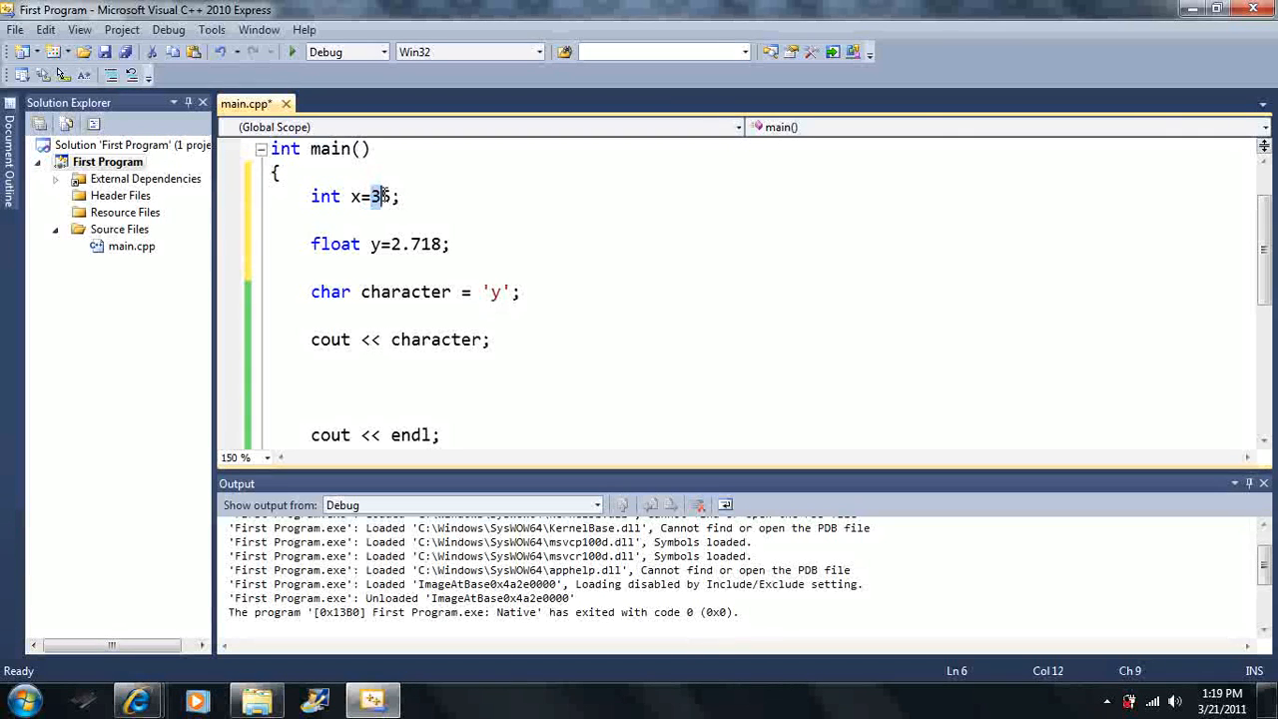
type("5")
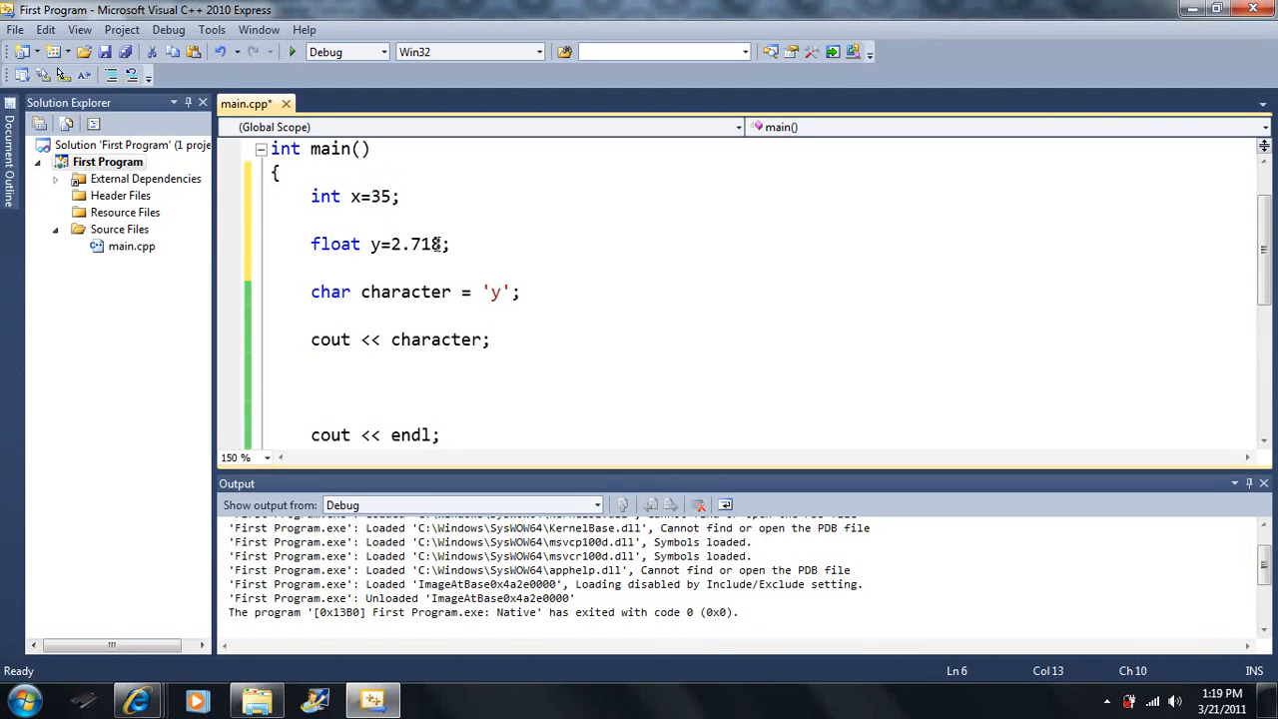
type(".215")
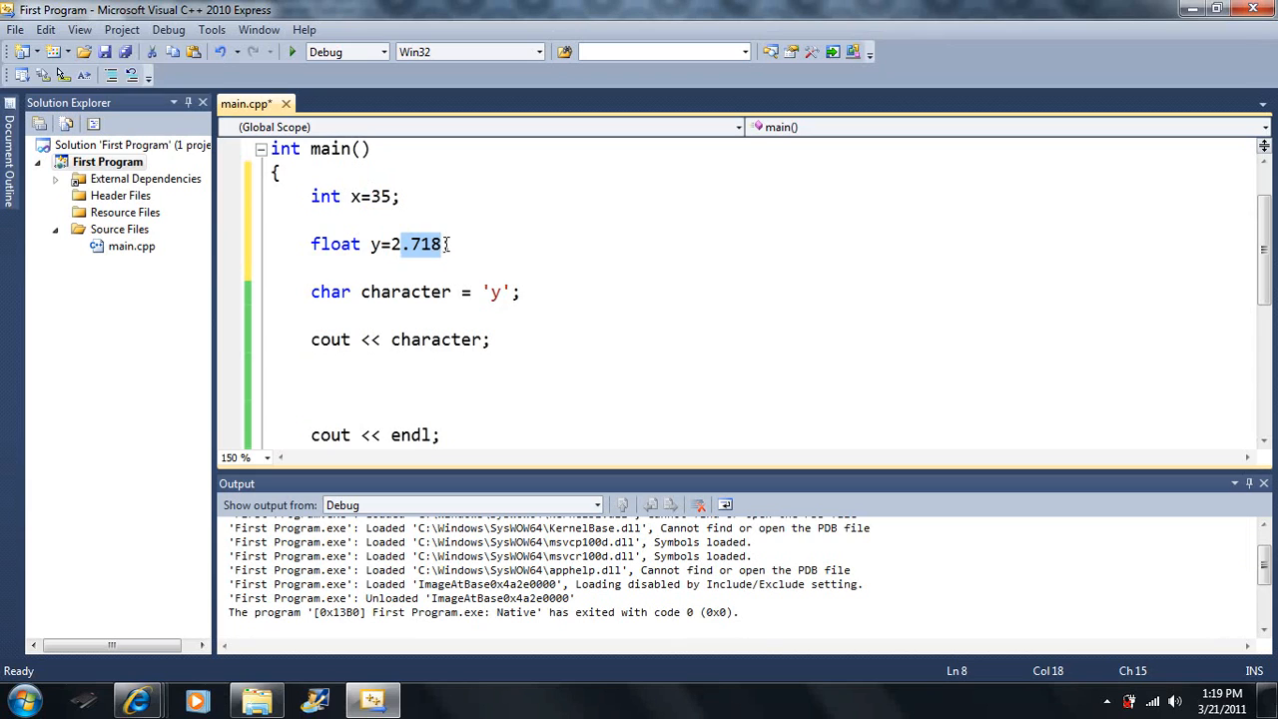
key("Delete")
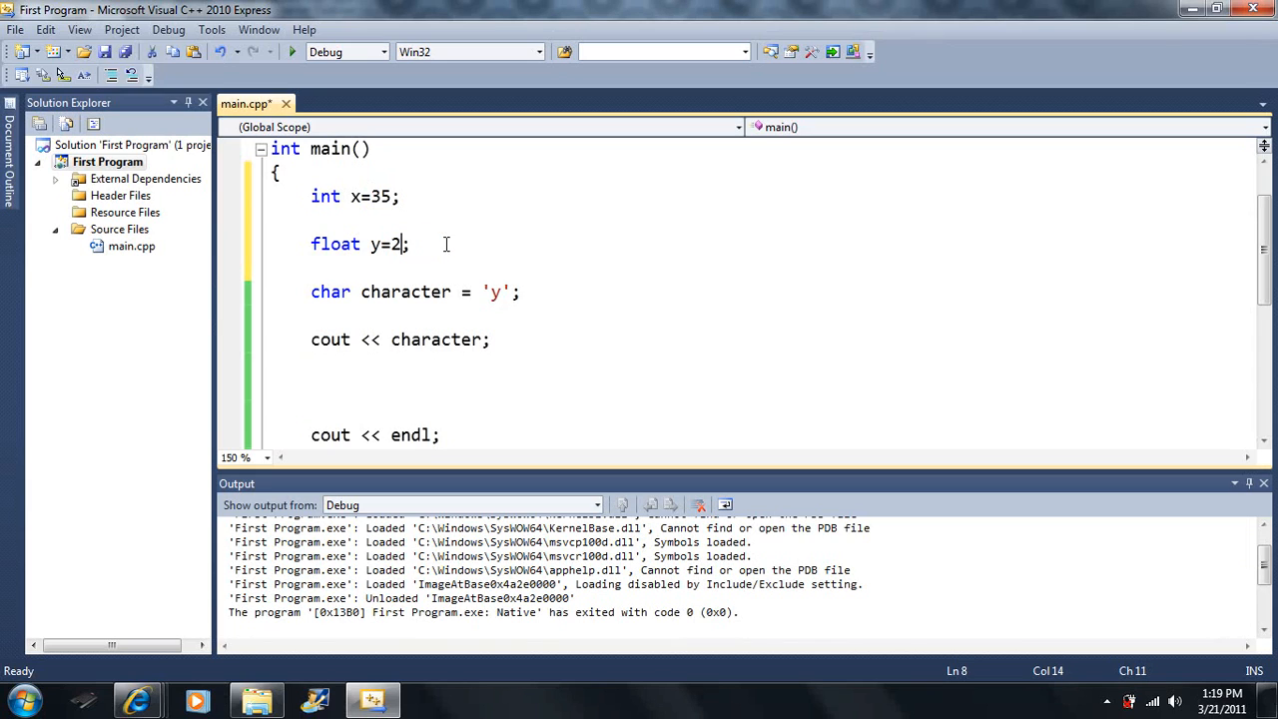
type(";")
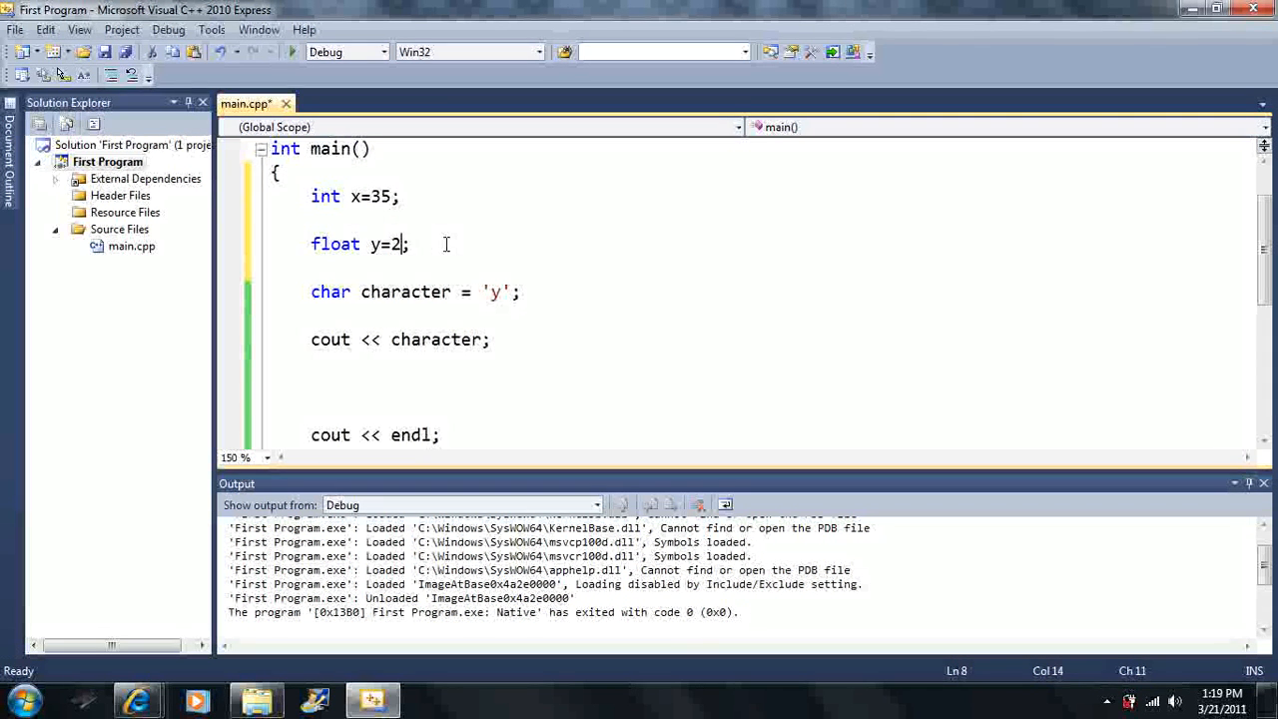
type(".7")
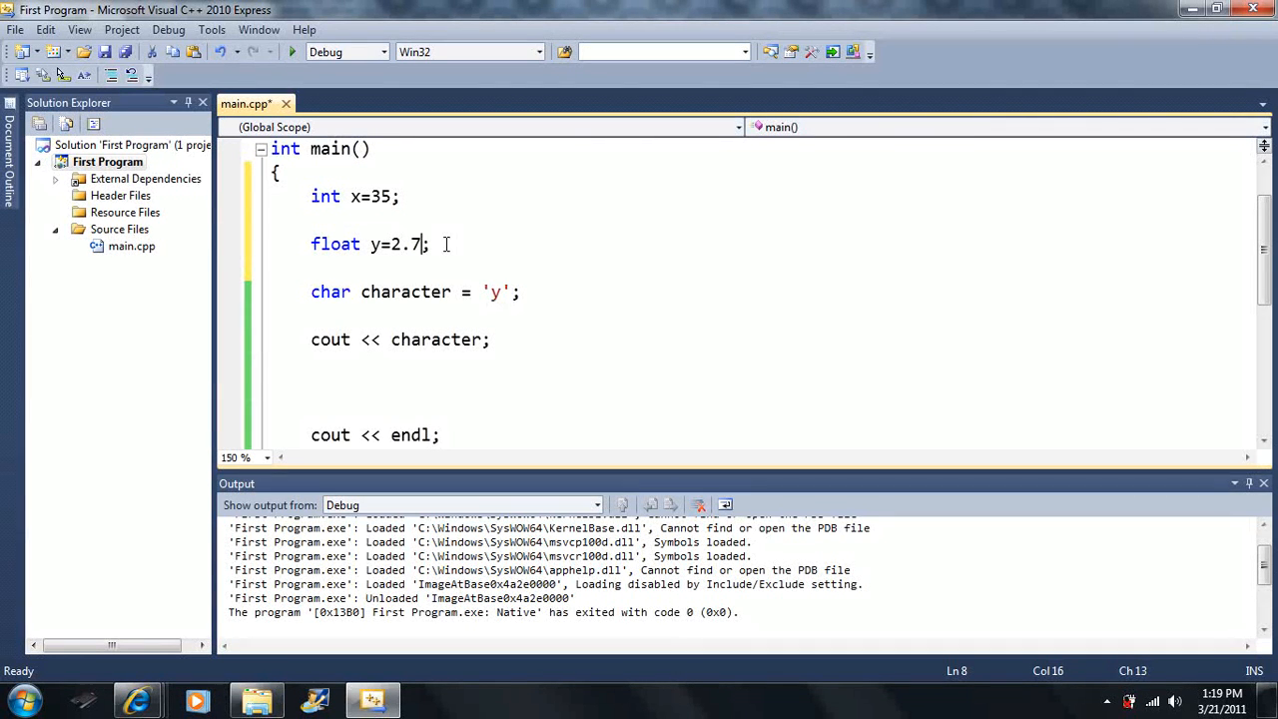
type("18")
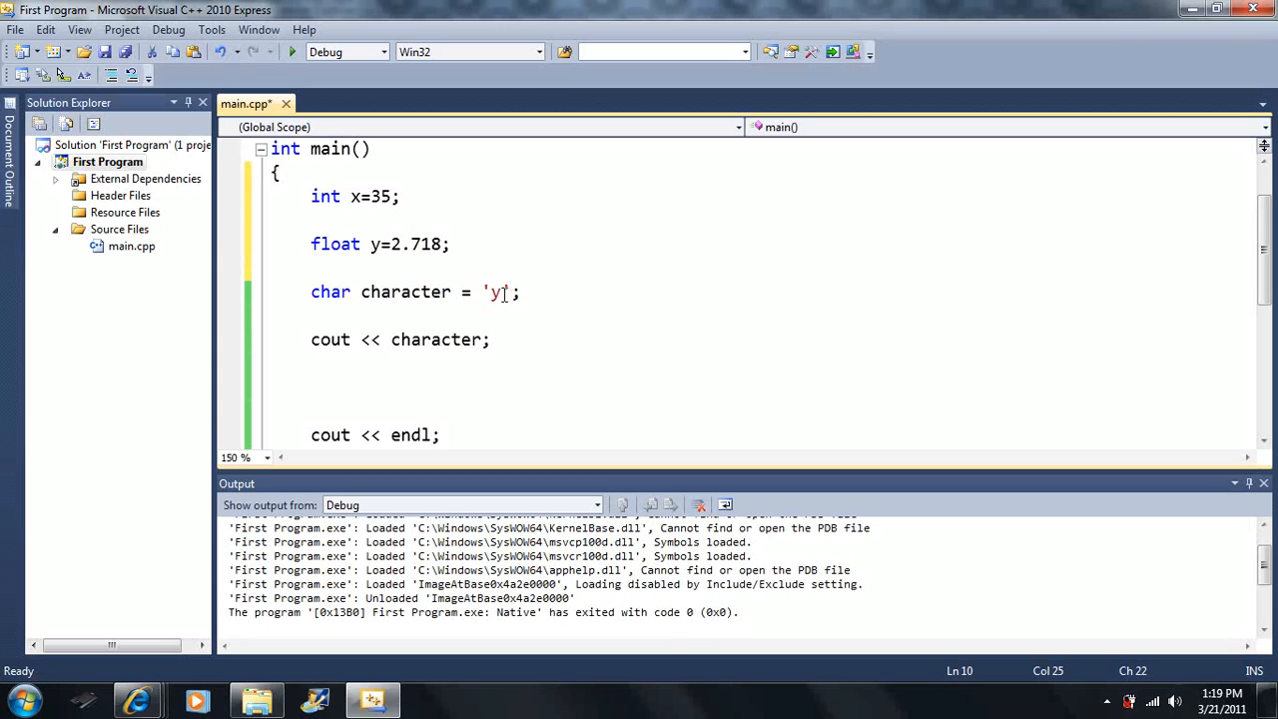
left_click(495, 339)
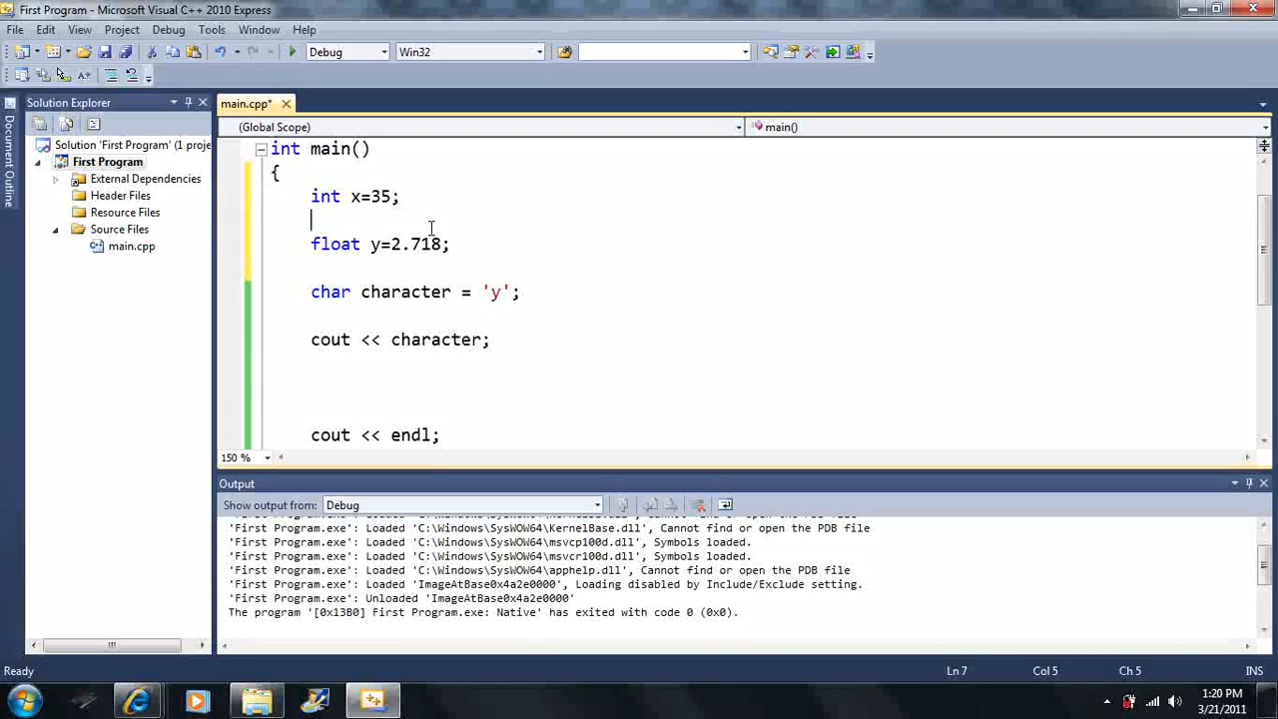
Start a new line below int x=35; declaring int z=-17
type("int x")
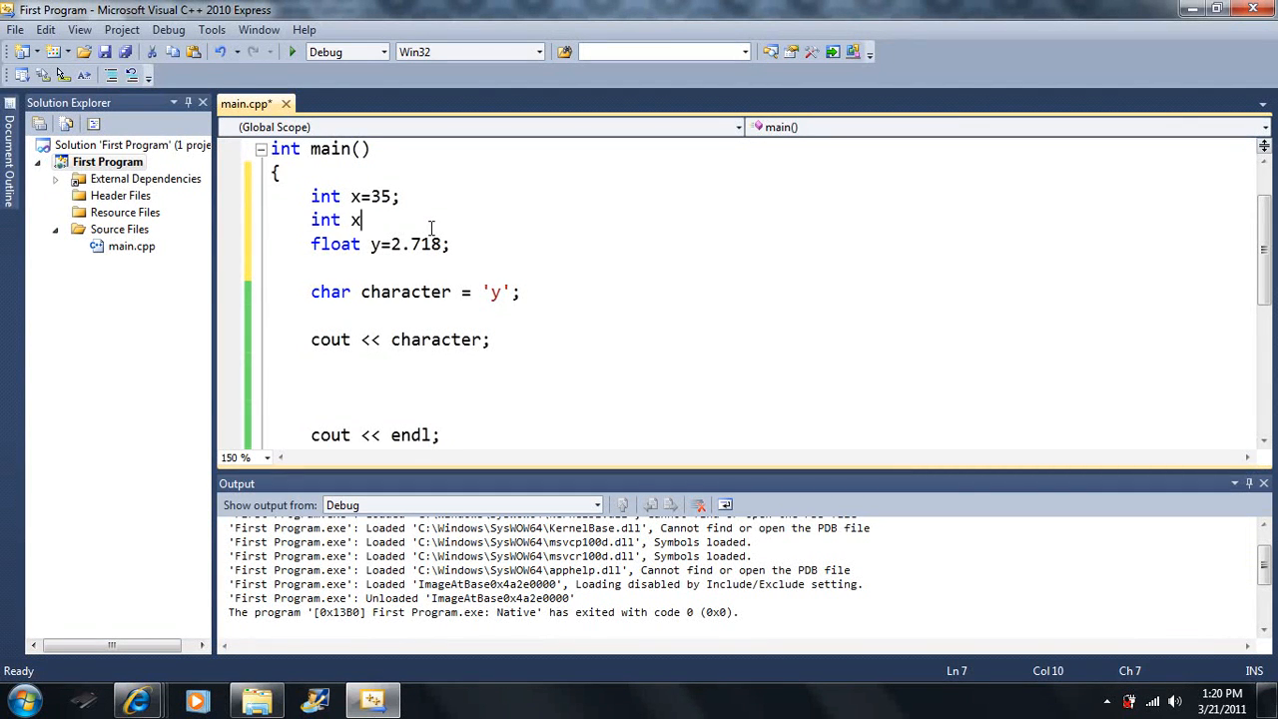
type("z=")
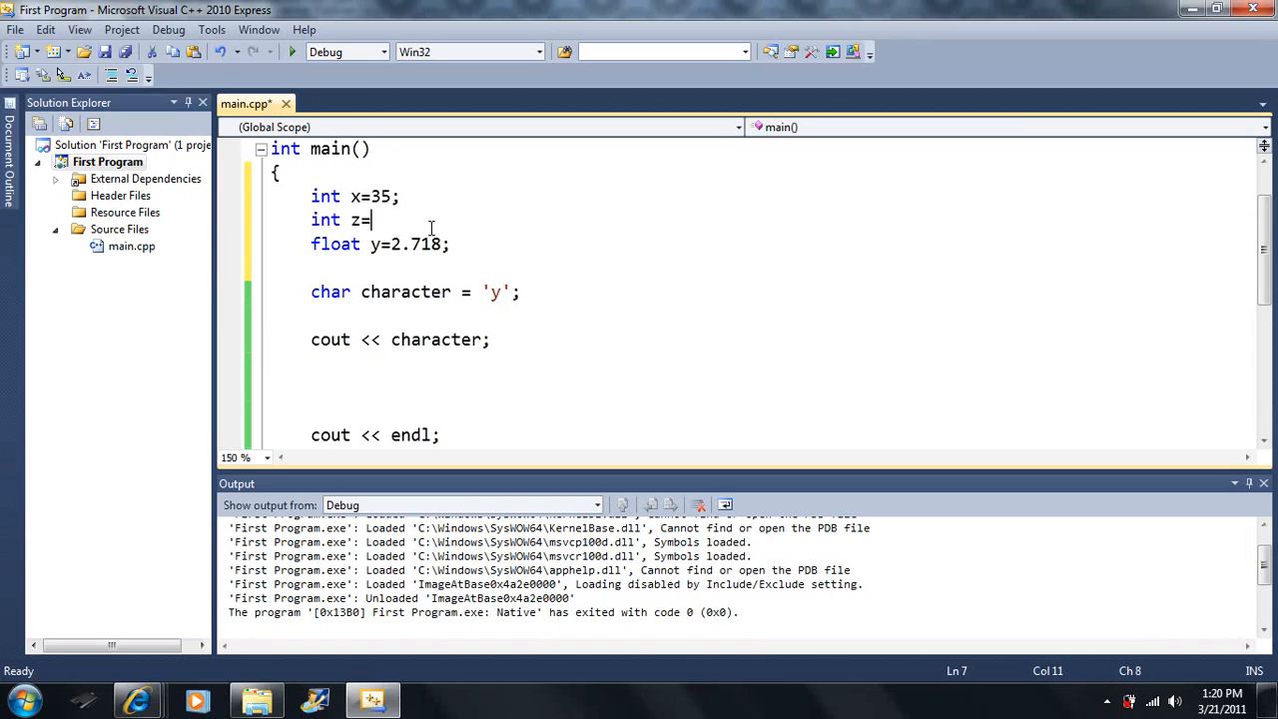
type("-")
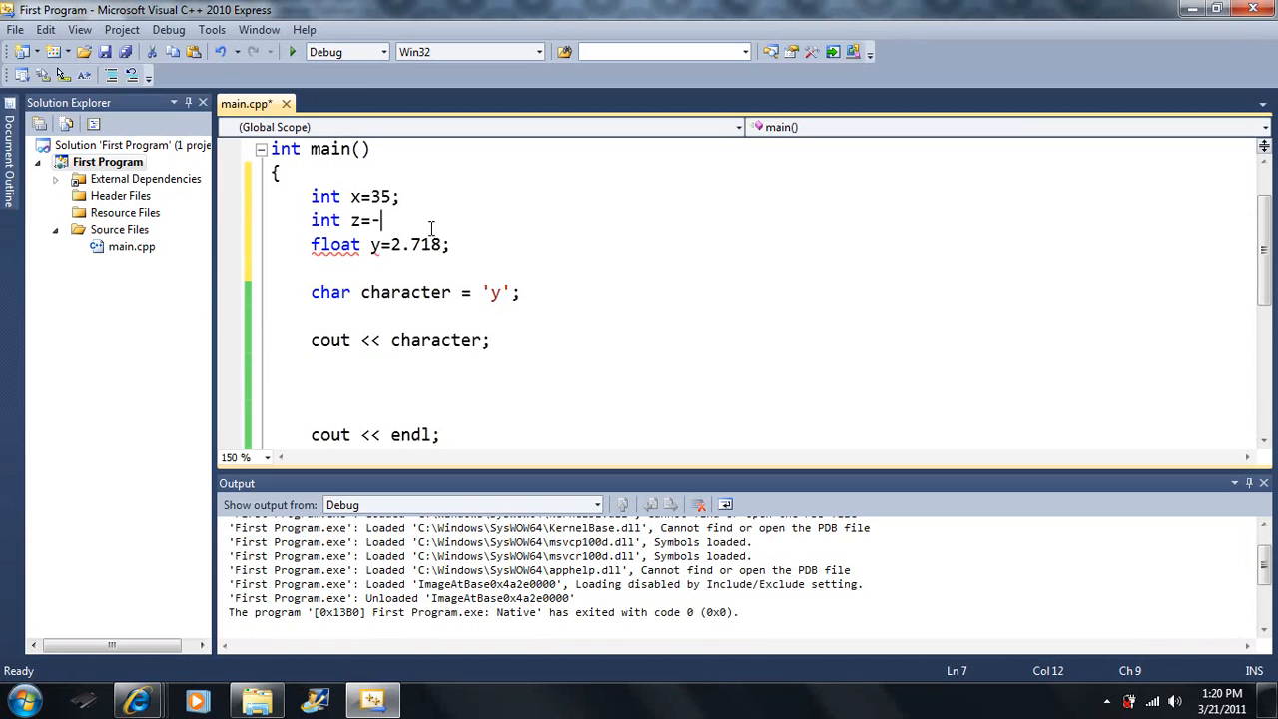
type("17")
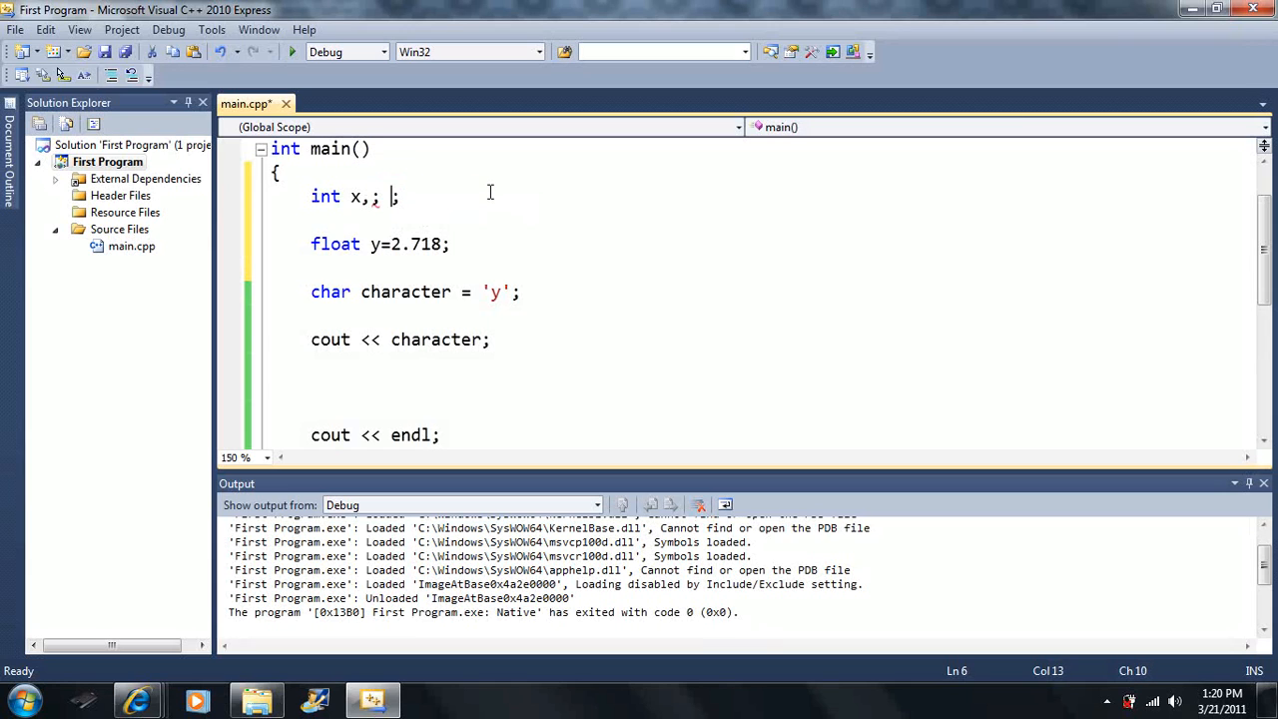
Rewrite main's first line as int x, z, r; then run the program and close its console
key("Backspace")
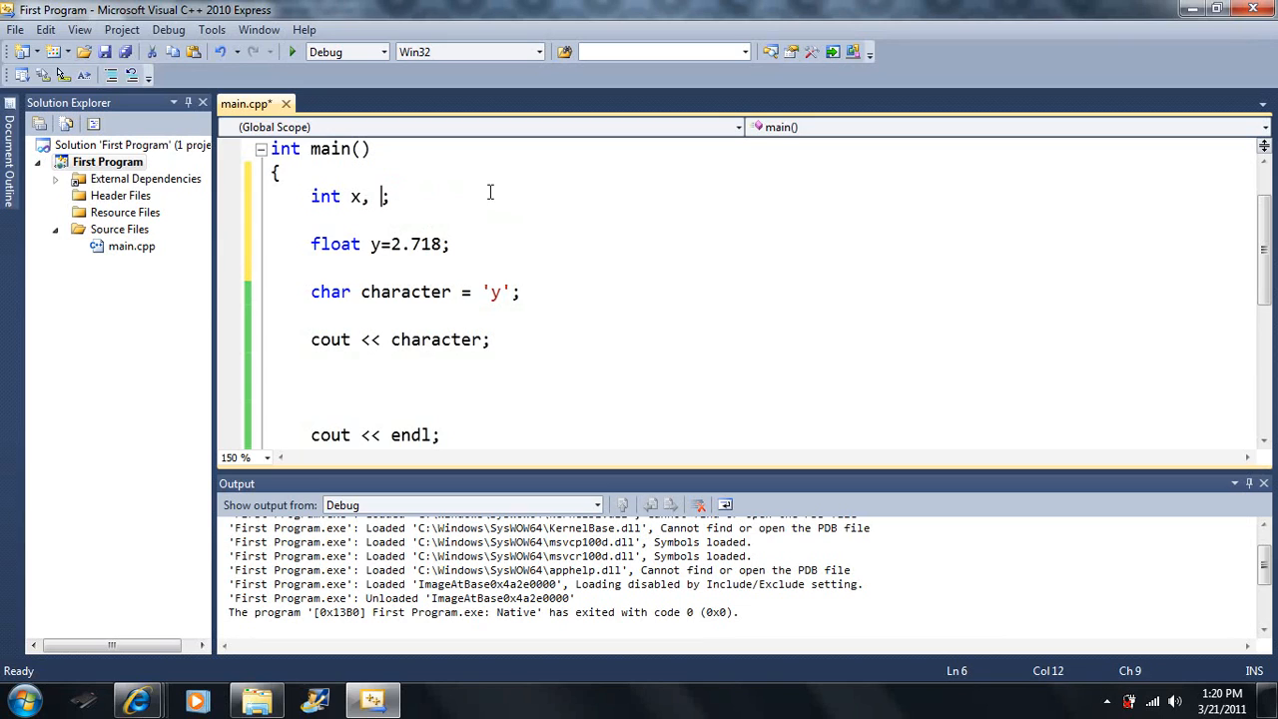
type("z,")
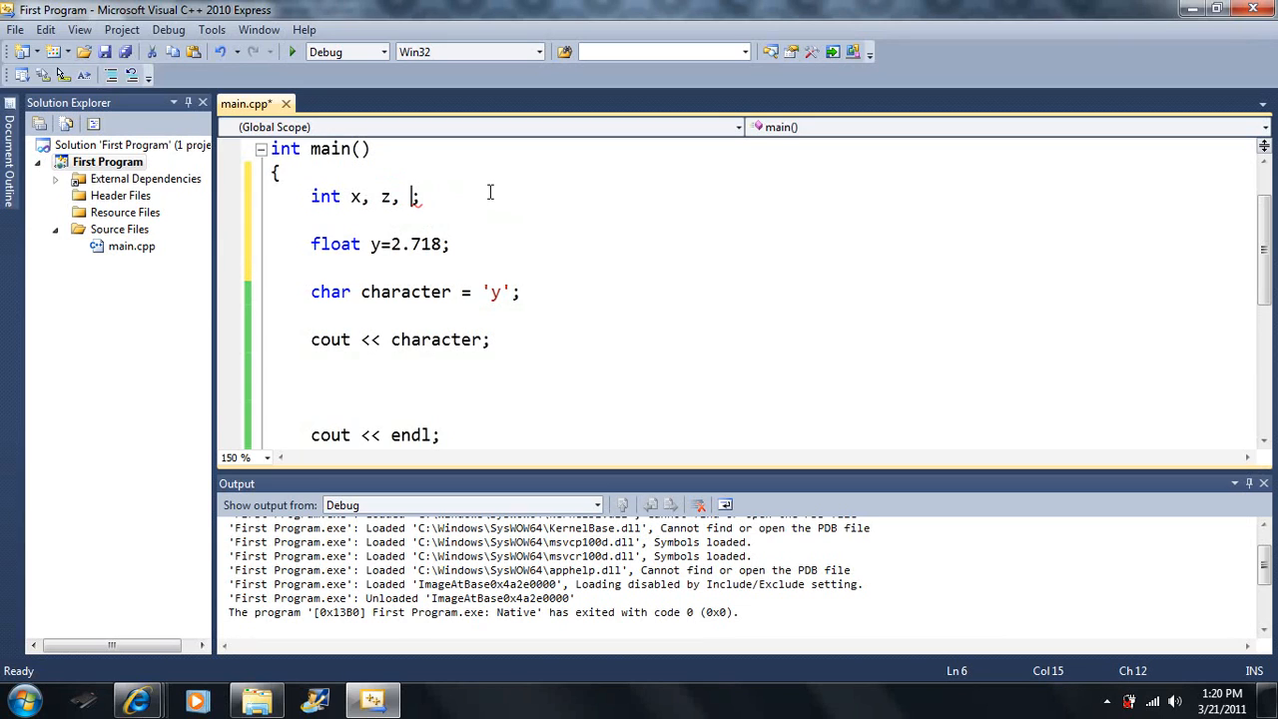
type("r")
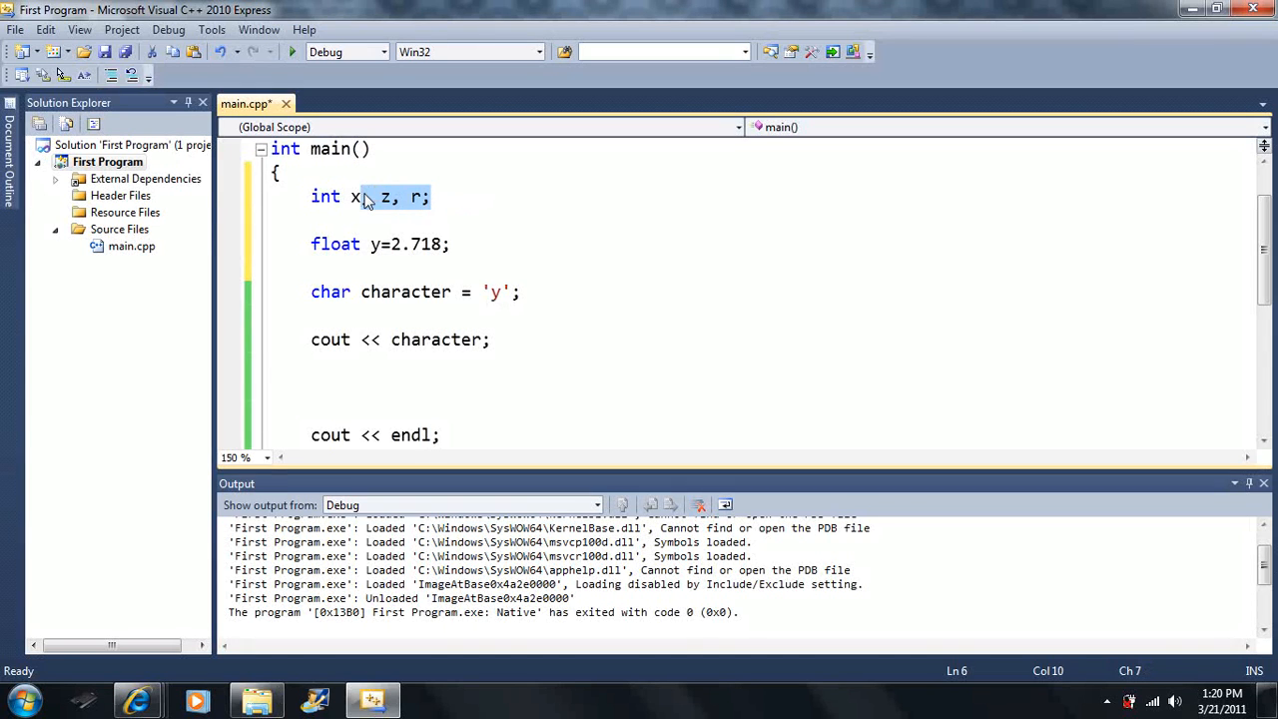
type(";")
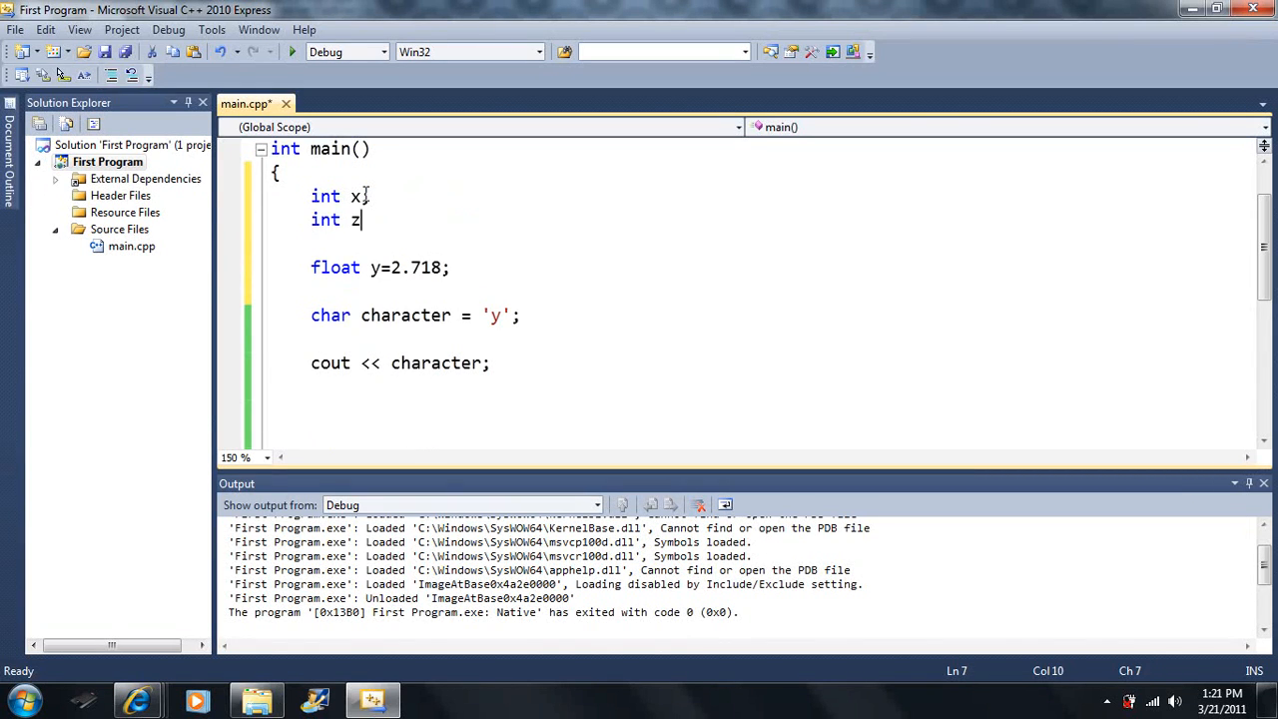
type("int r;")
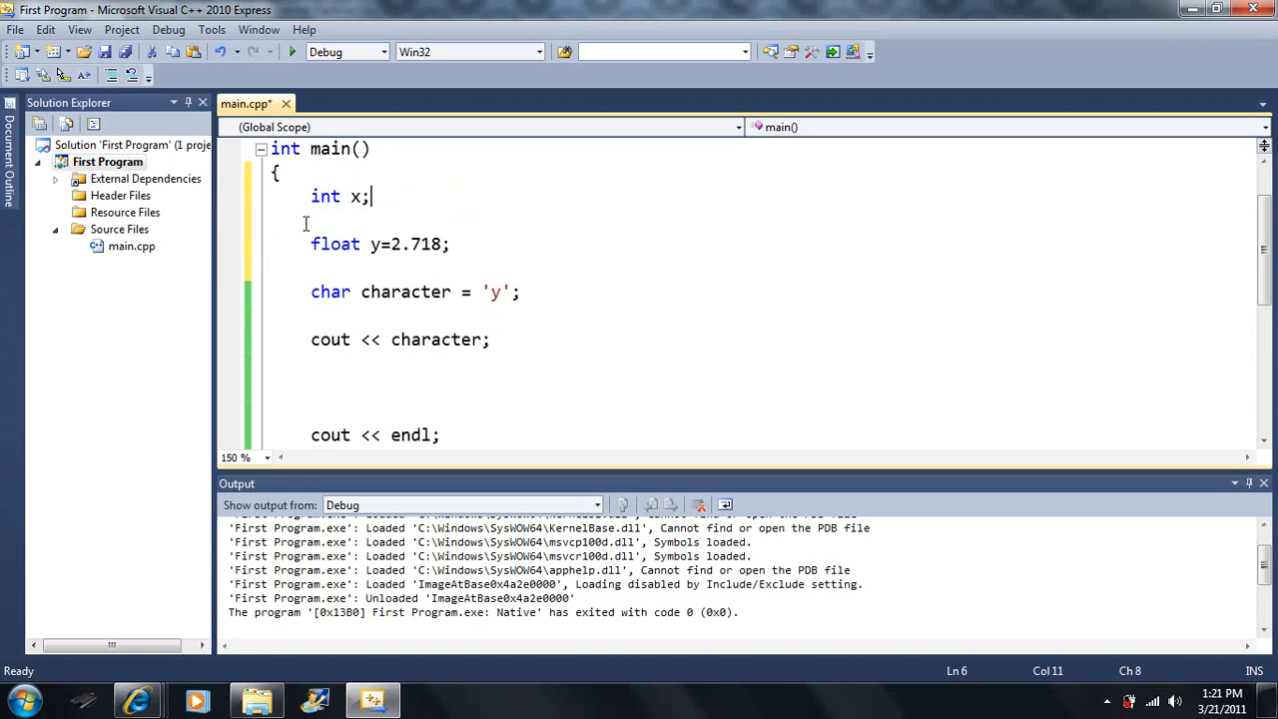
type(", z")
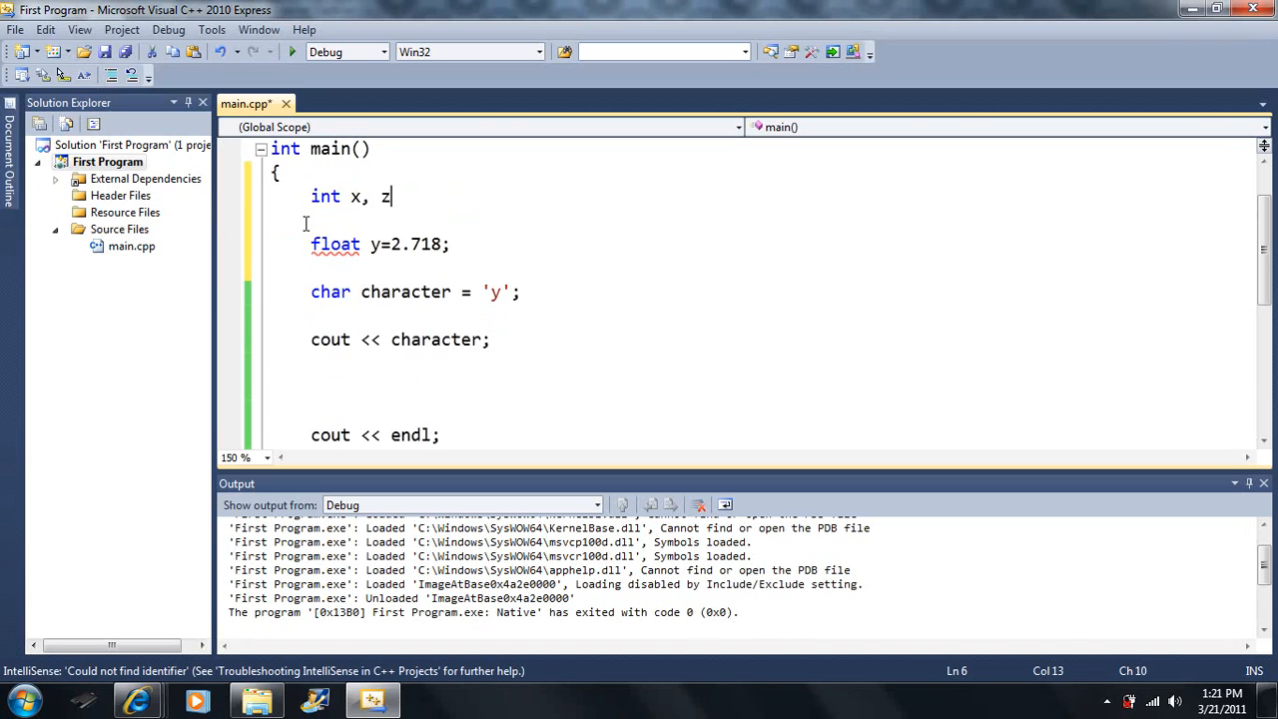
type(", r;")
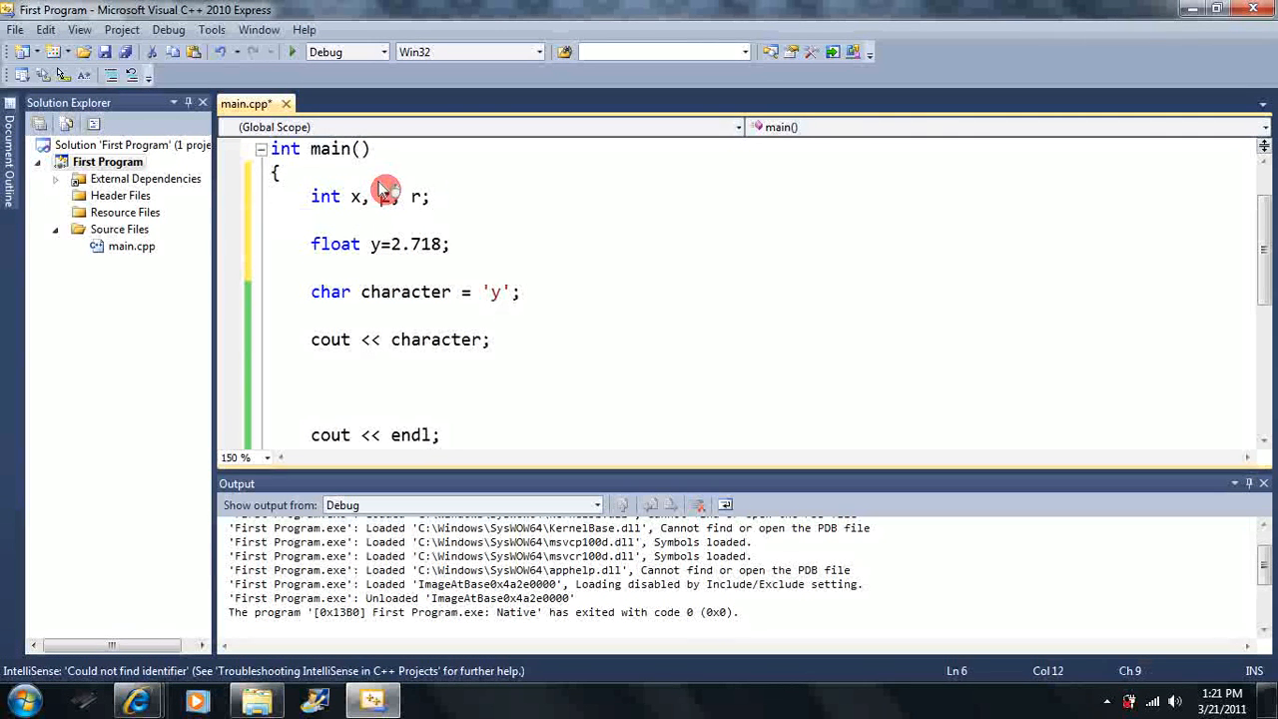
type("z")
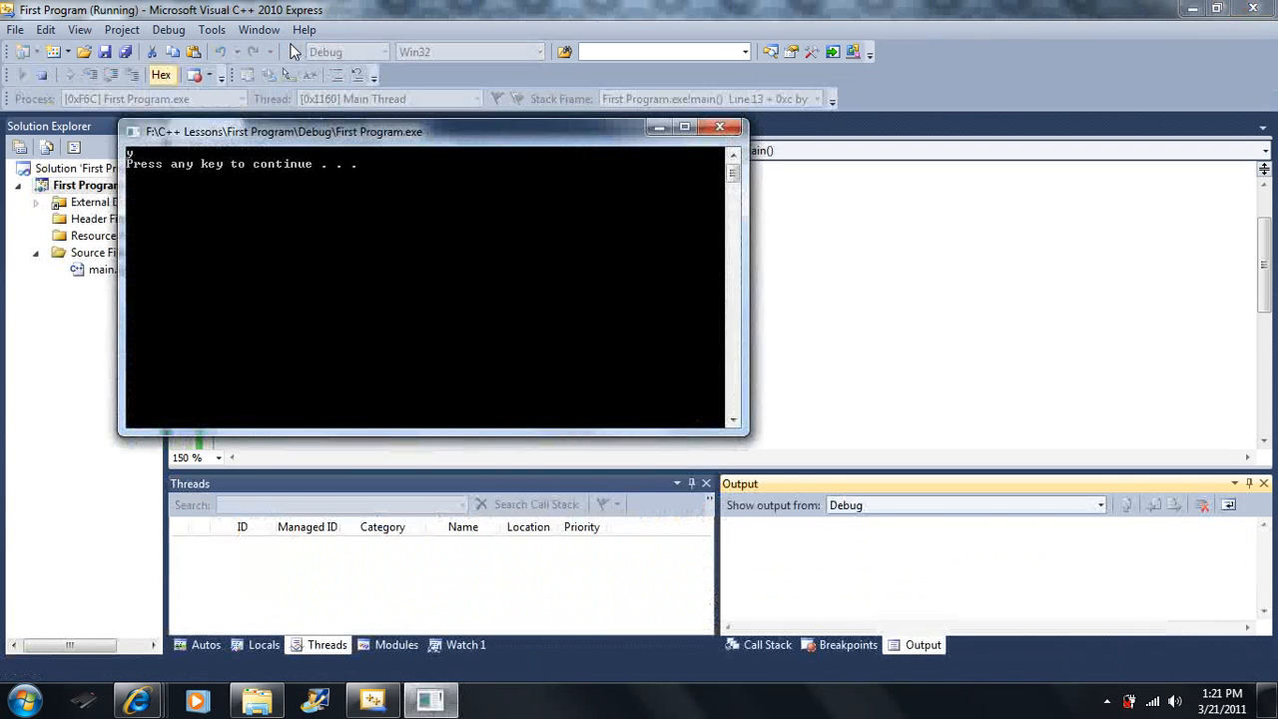
key("enter")
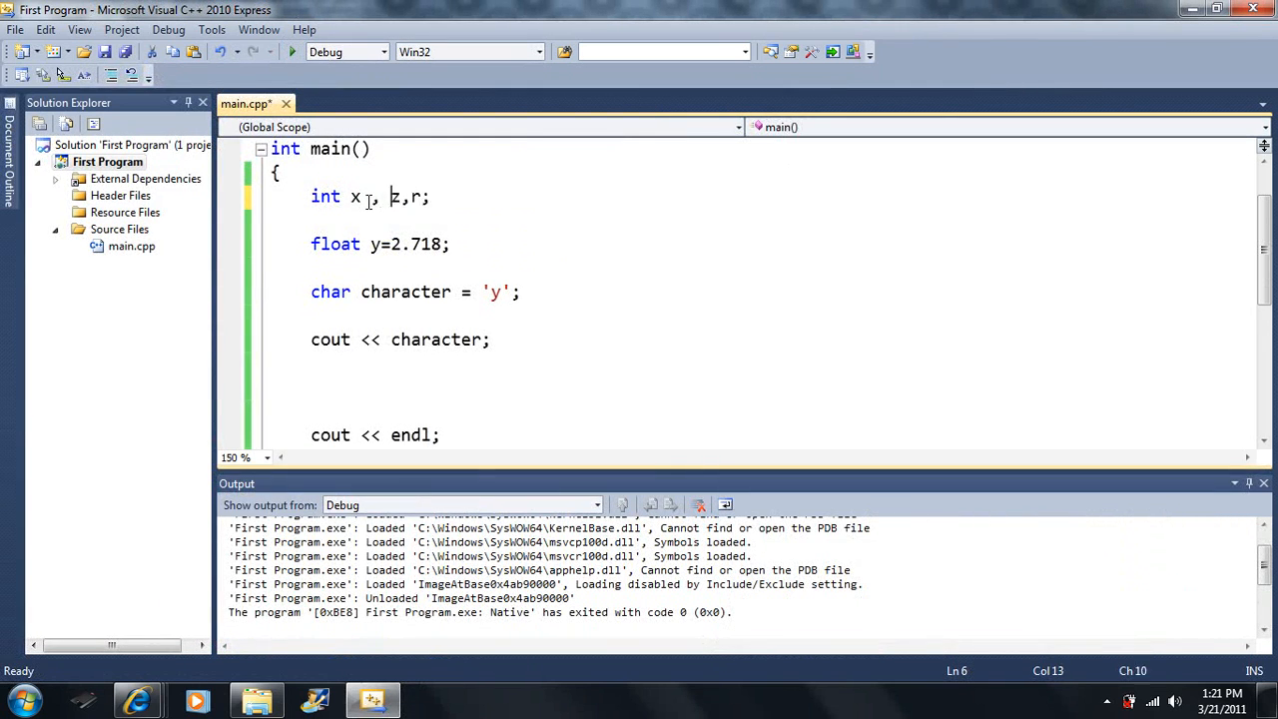
Spread int x, z, r; over several lines, run it to show it builds, and return to the editor
type("\" \"")
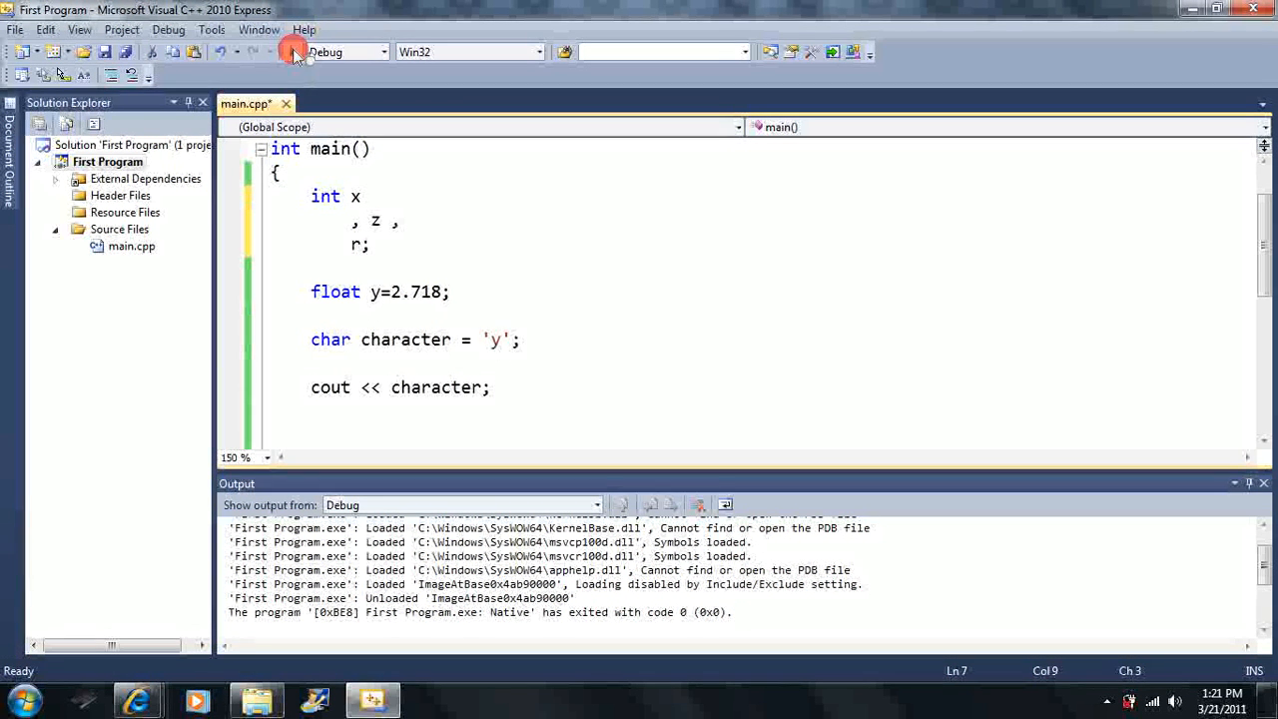
left_click(294, 51)
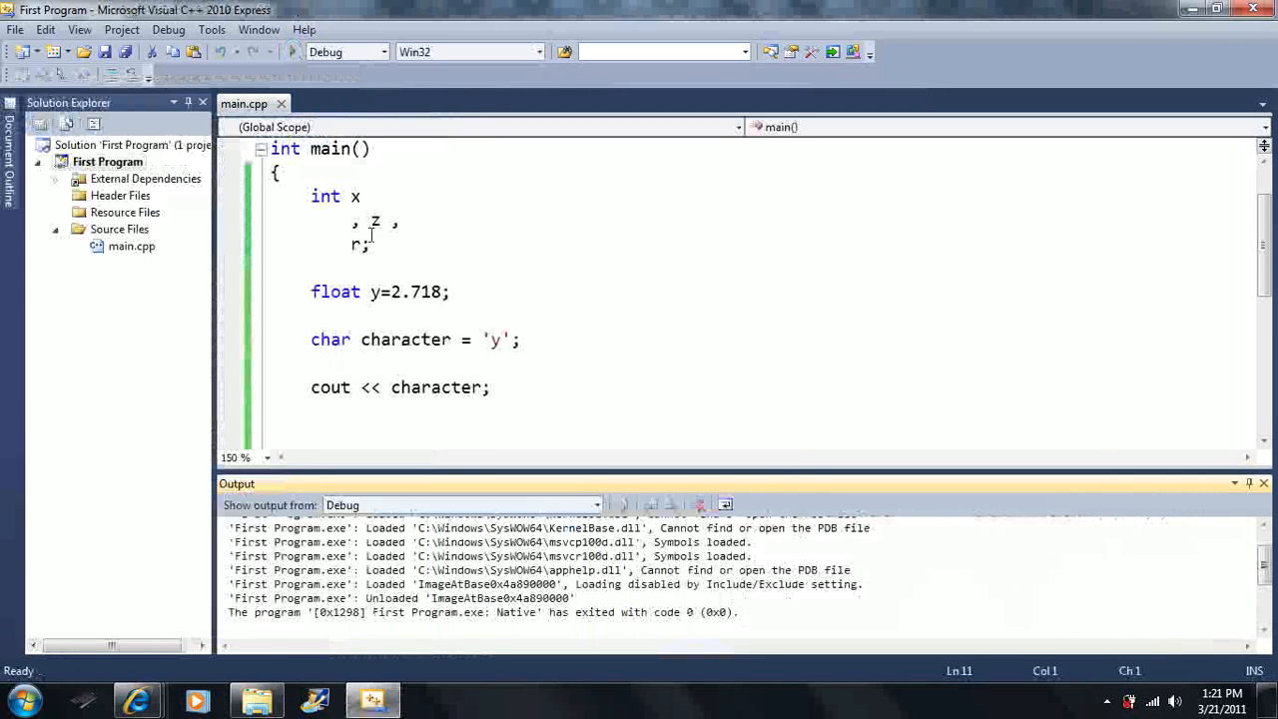
left_click(349, 220)
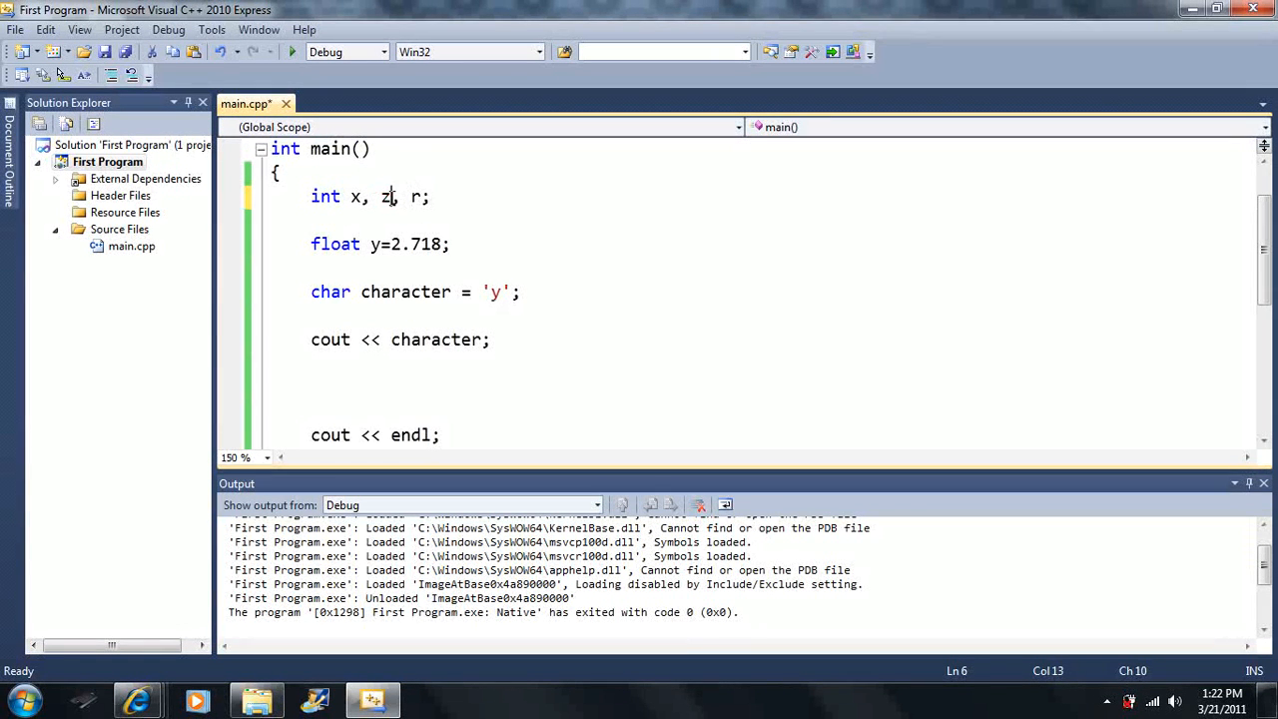
Give the one-line declaration initial values: int x=7, z=-3, r=-1;
type("=-3")
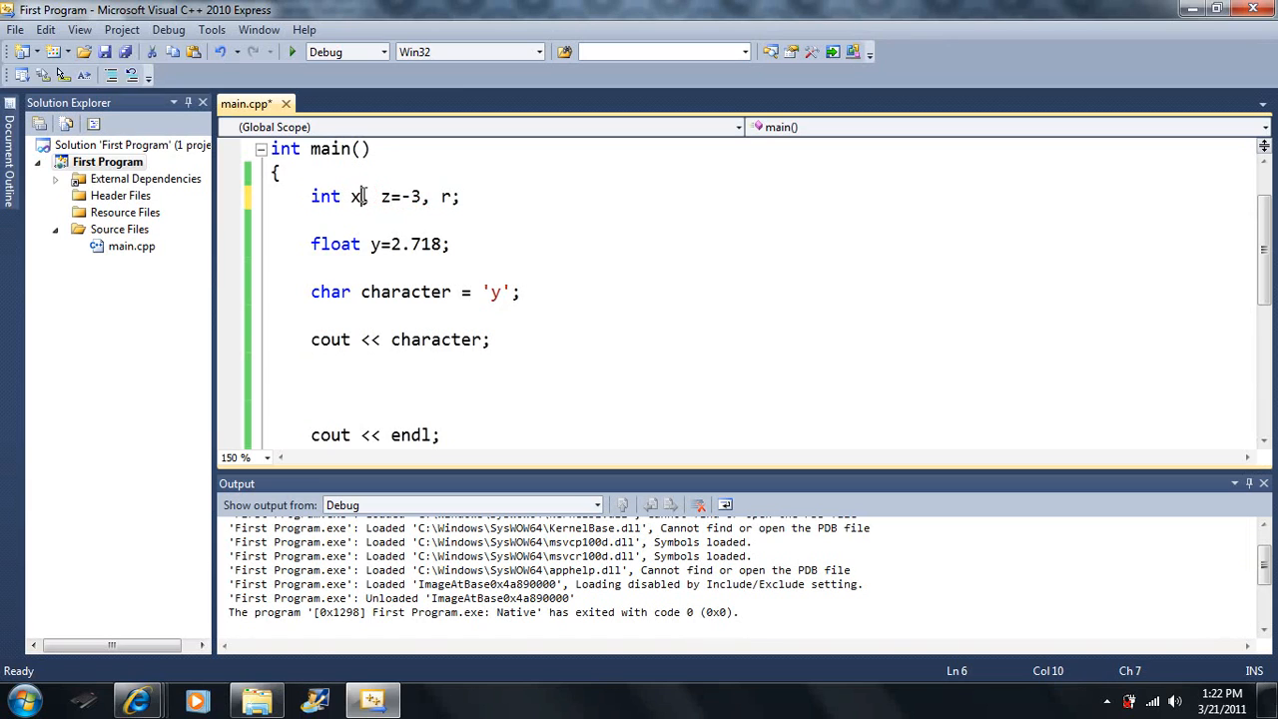
type("=7")
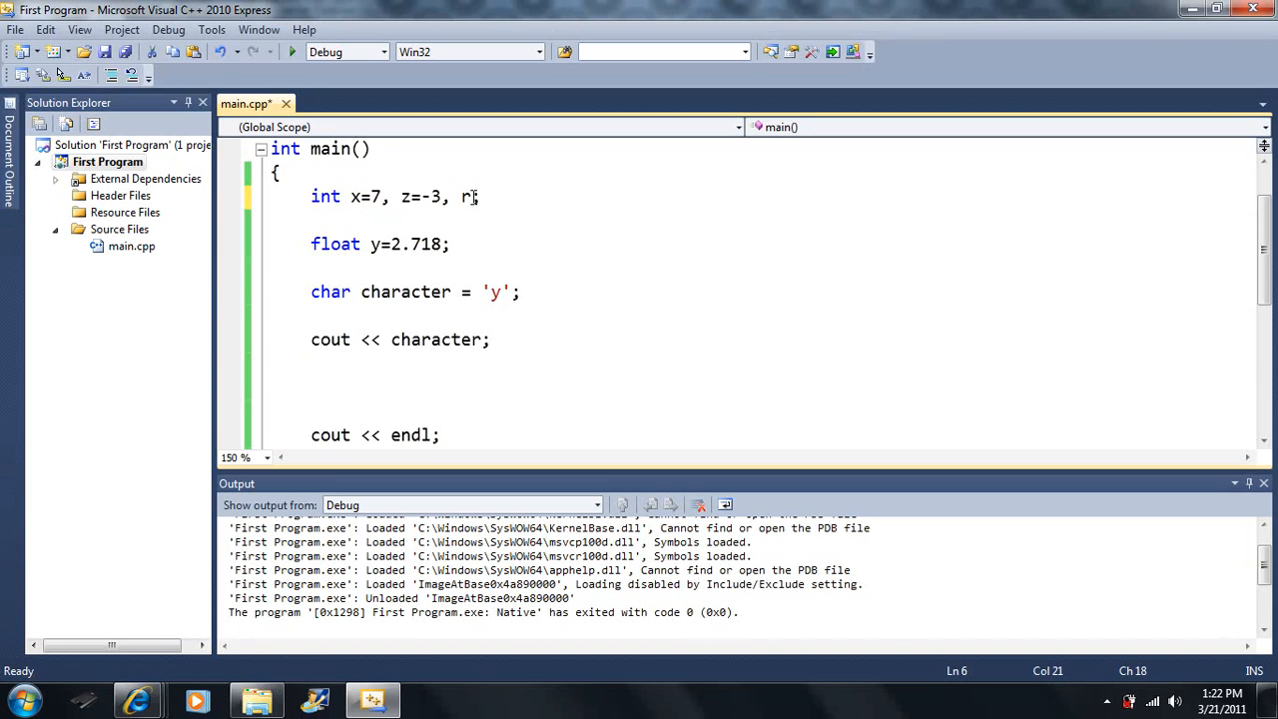
type("=-1;")
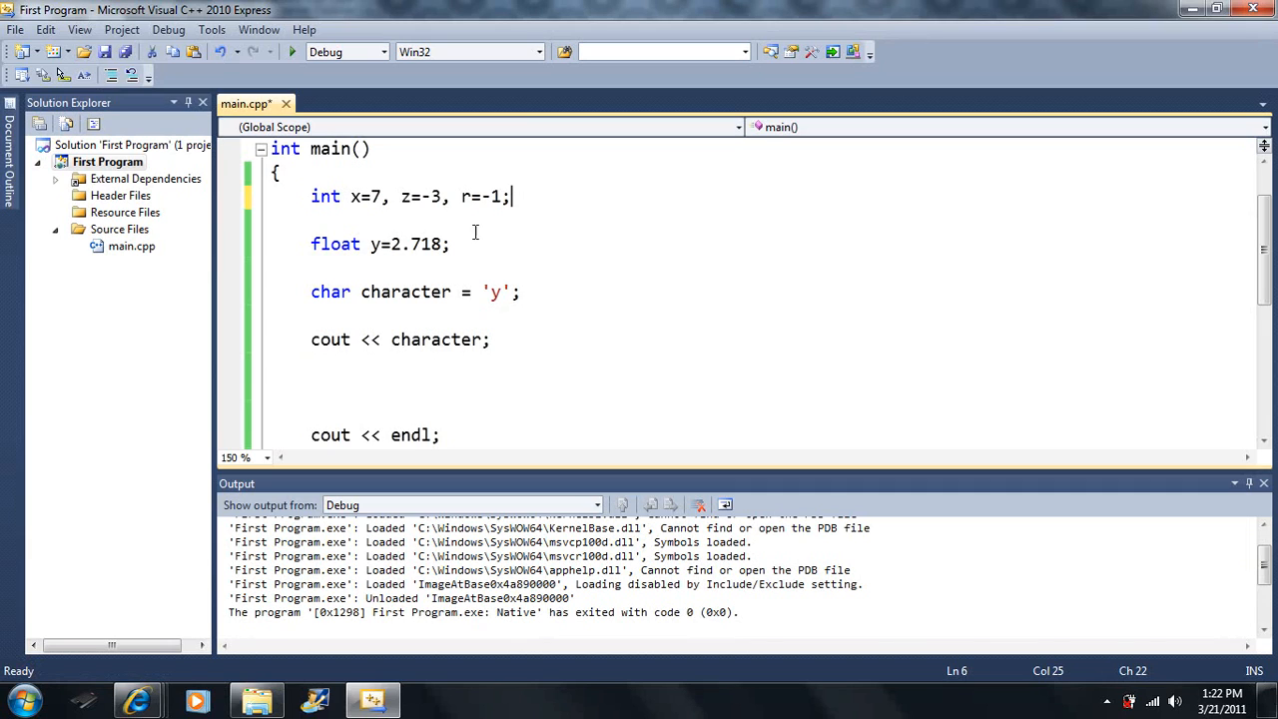
left_click(511, 292)
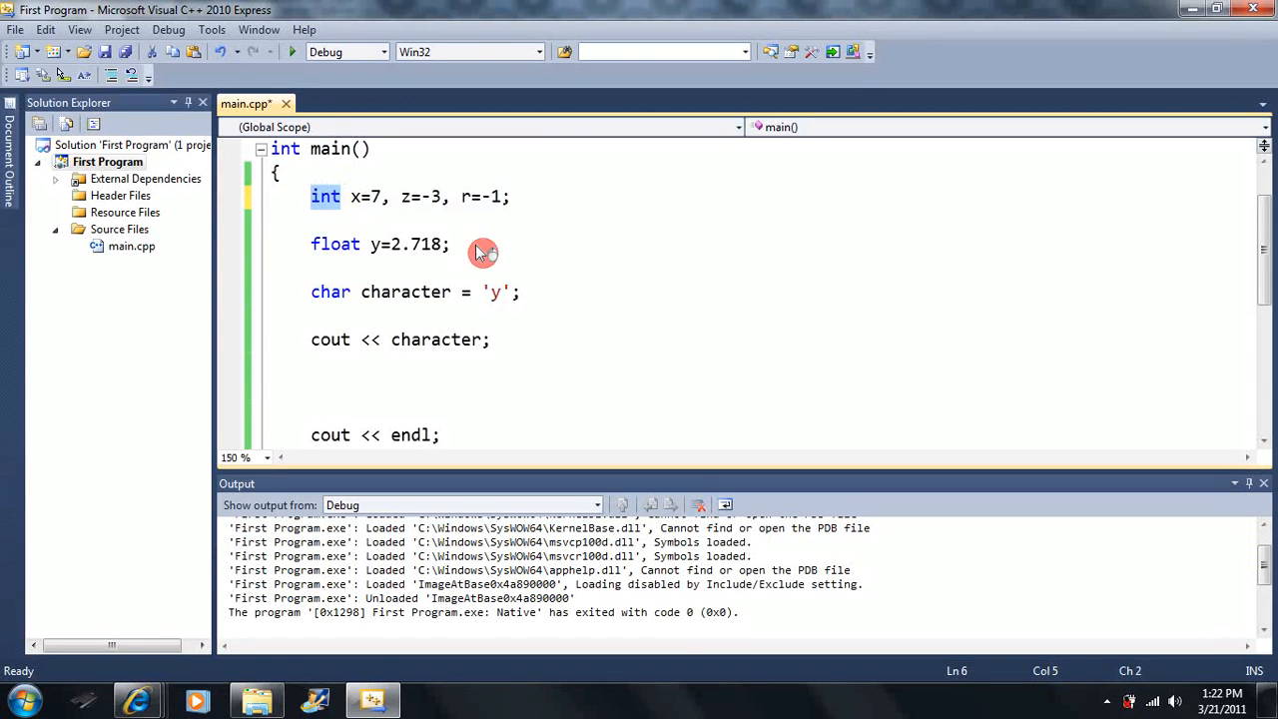
mouse_move(292, 52)
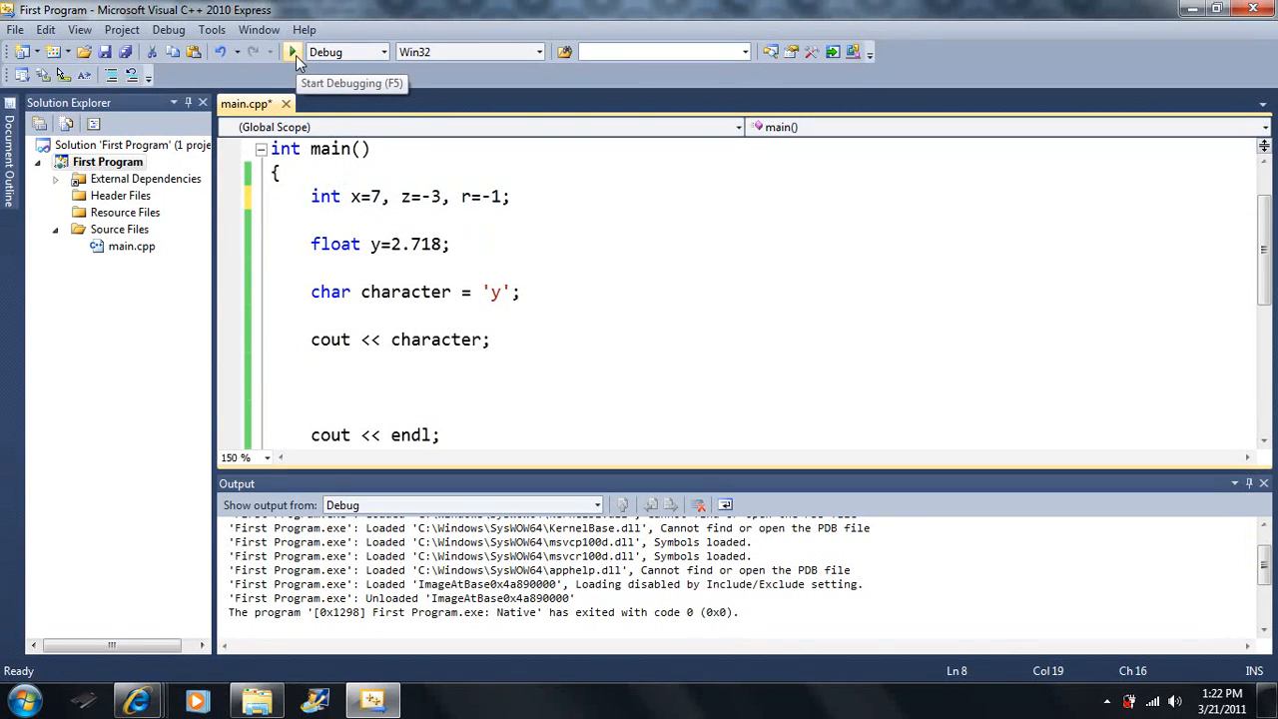